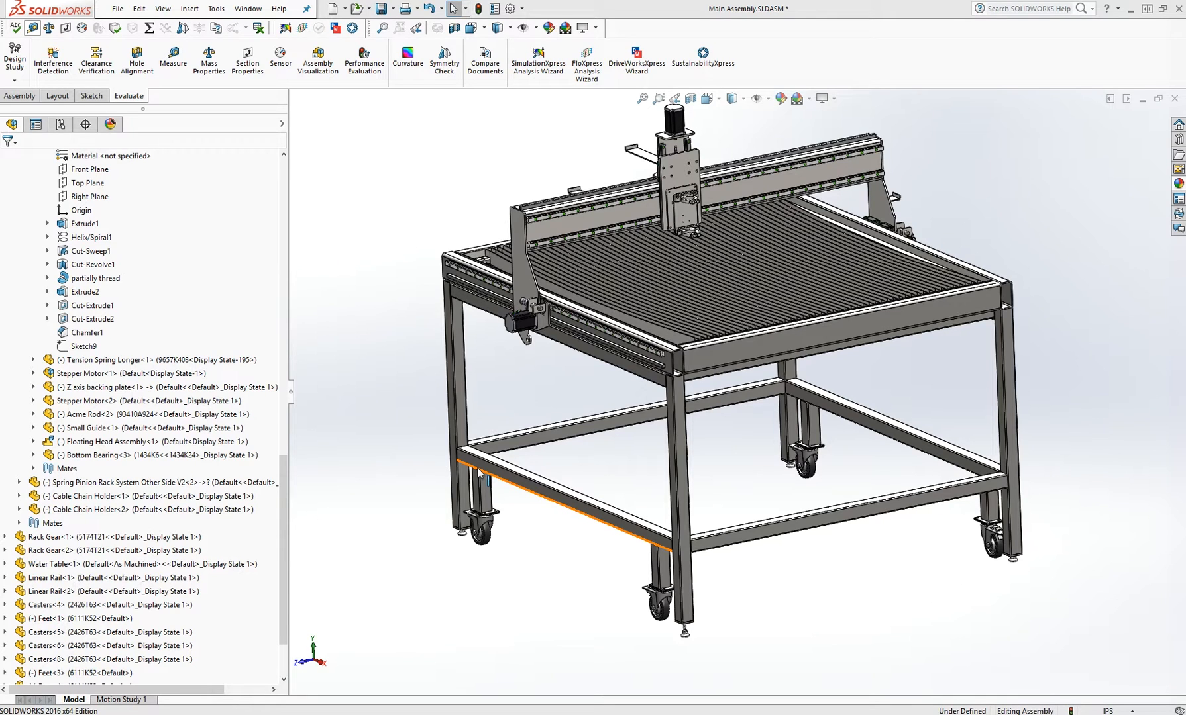
# Step: Highlight the Gantry End Pieces Right component beside the tensioner bolt and motor mount
pyautogui.click(723, 458)
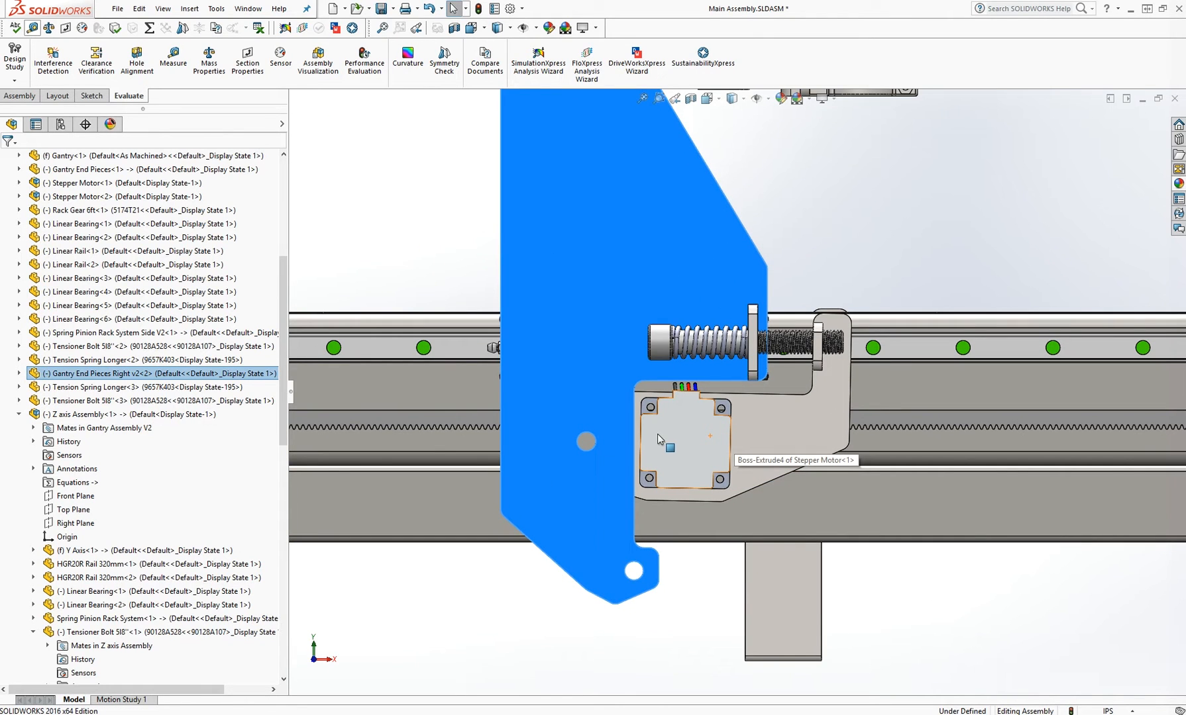
pyautogui.moveTo(690, 447)
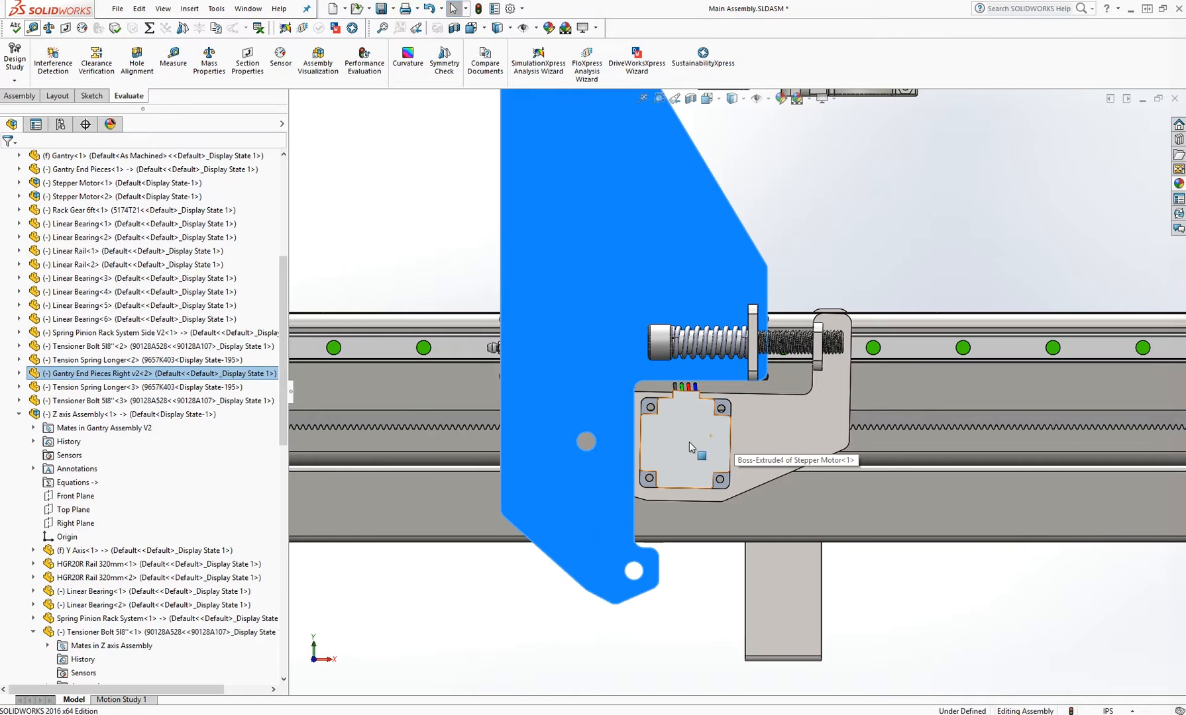
pyautogui.moveTo(522, 346)
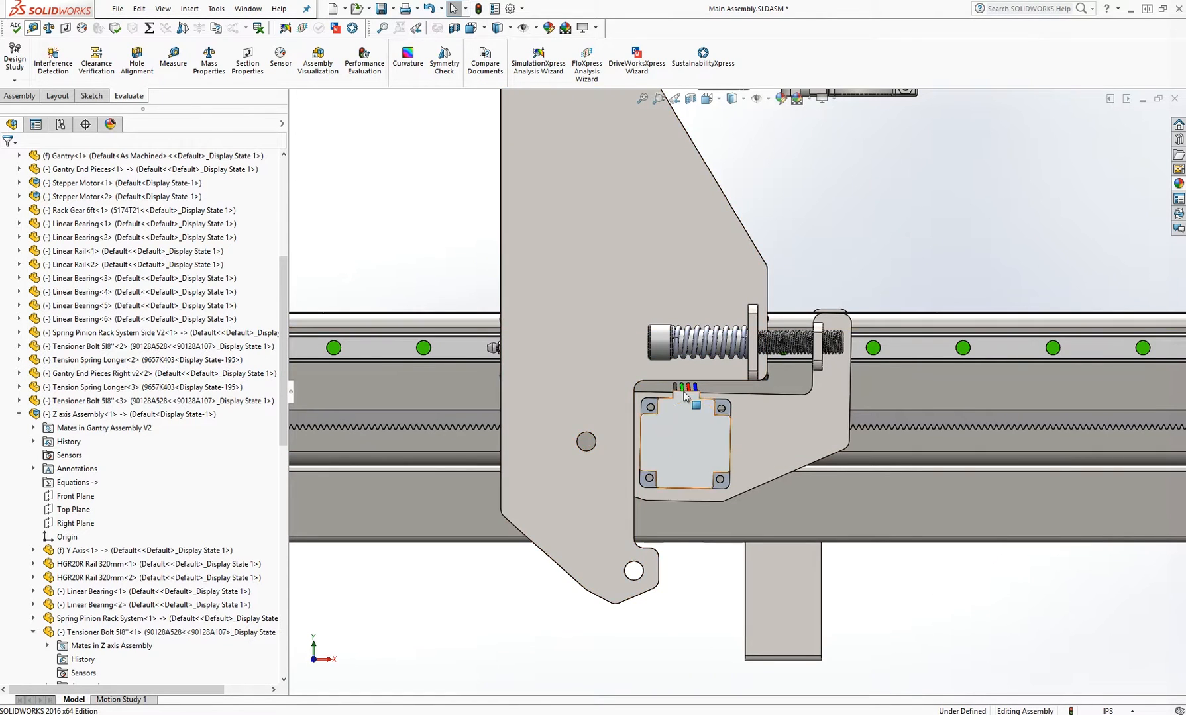
pyautogui.moveTo(707, 347)
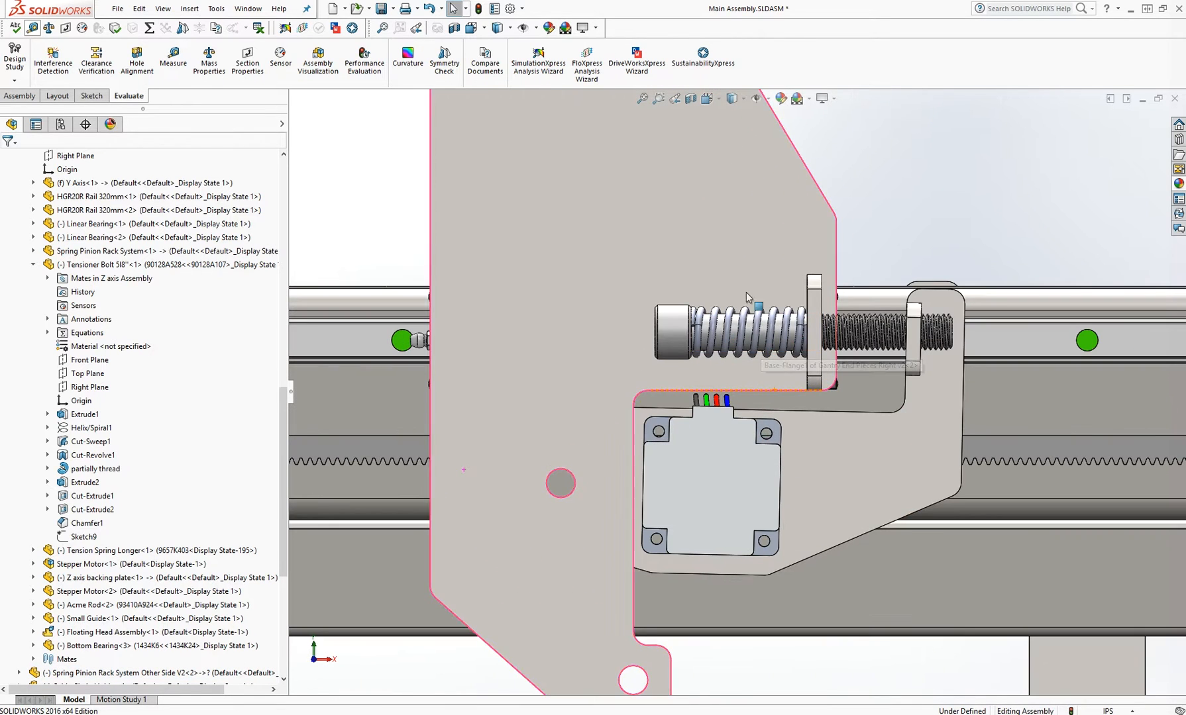
# Step: Highlight the Tension Spring Longer component coiled around the tensioner bolt
pyautogui.click(748, 329)
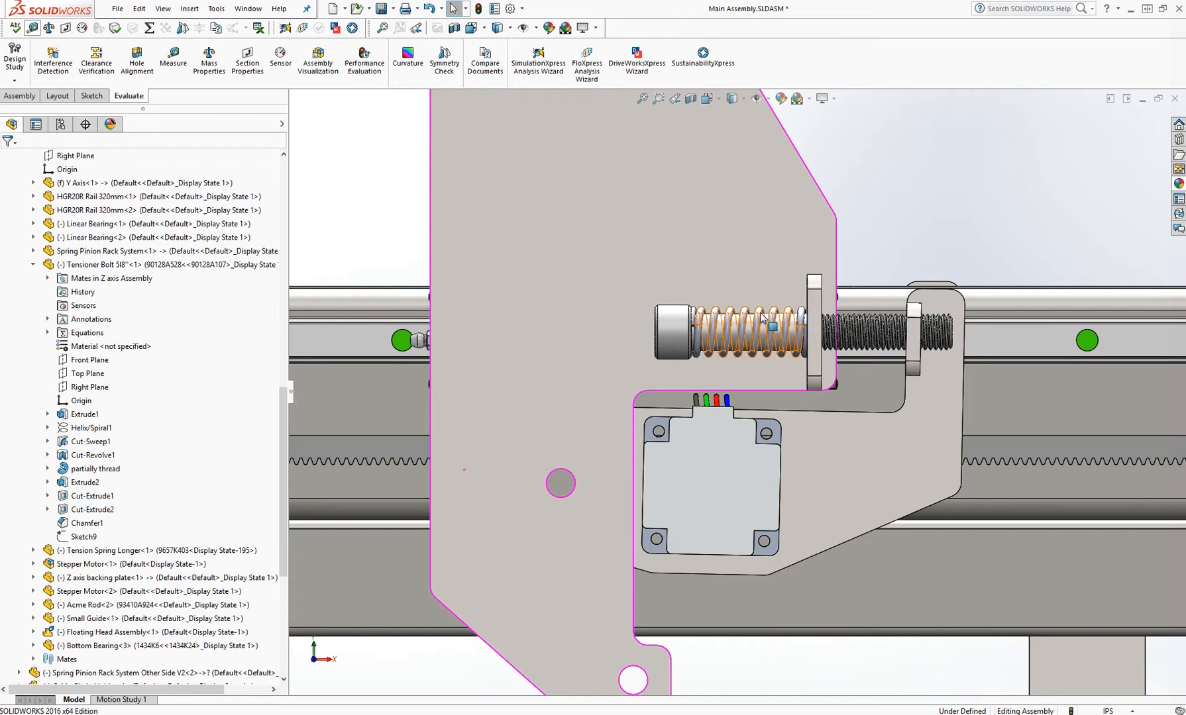
pyautogui.moveTo(760, 317)
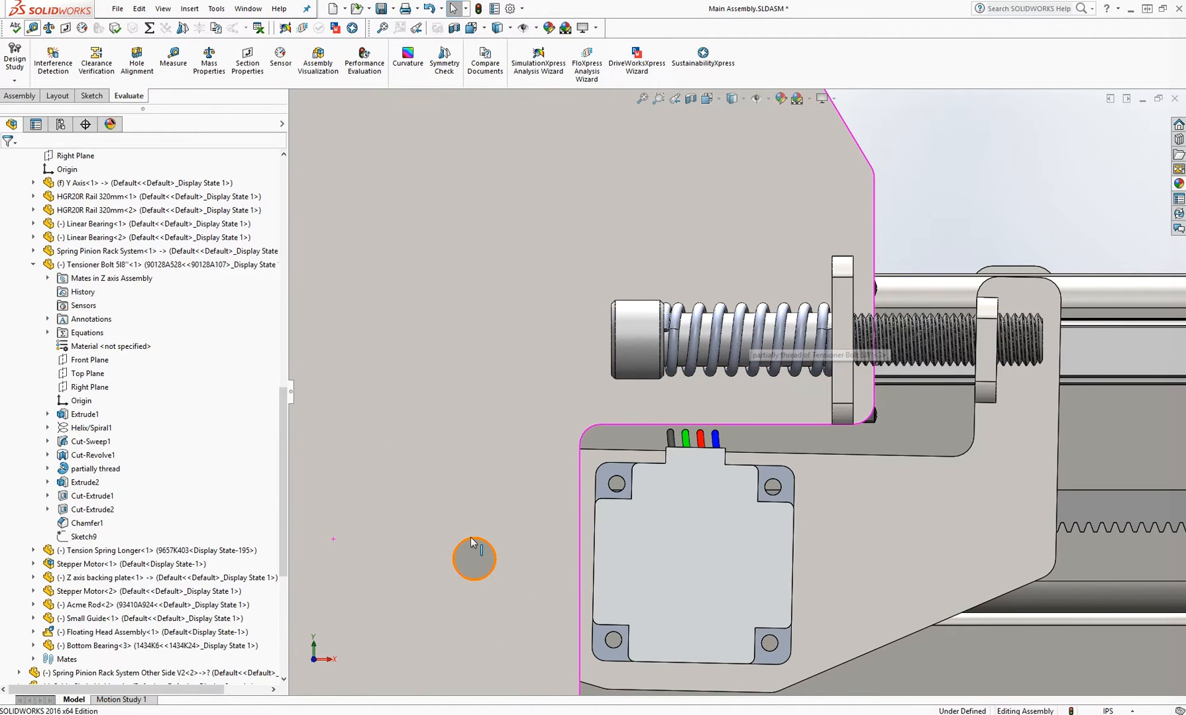
pyautogui.moveTo(484, 549)
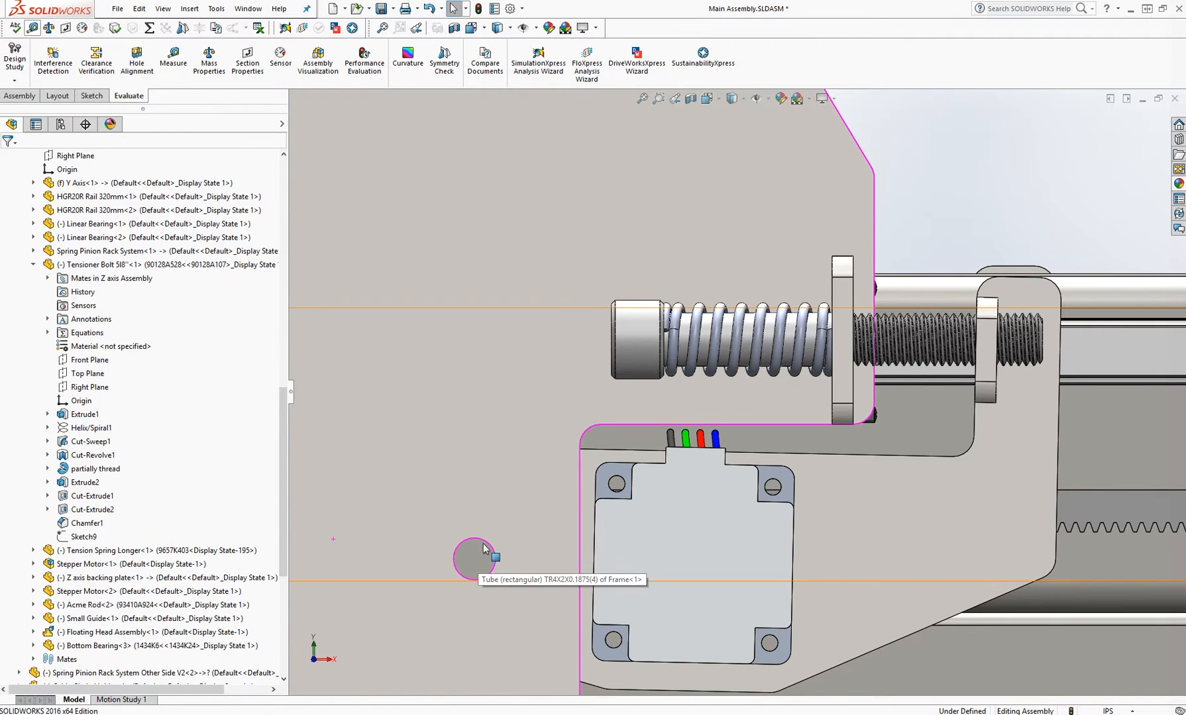
pyautogui.moveTo(477, 562)
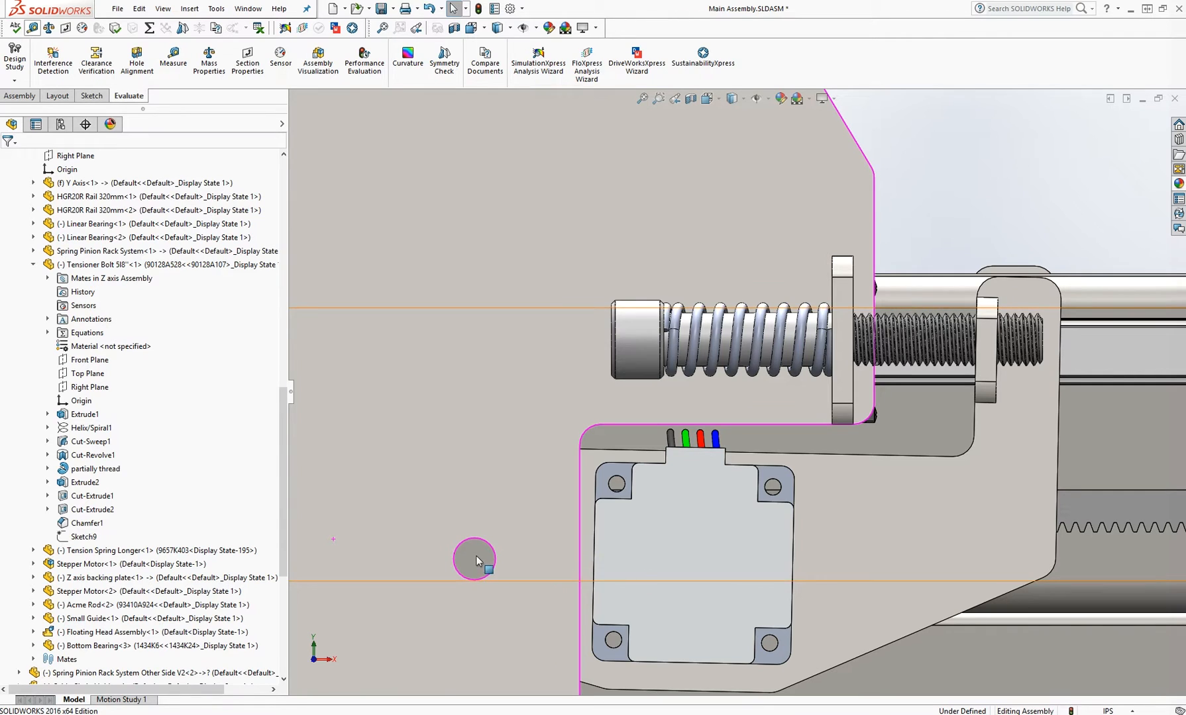
pyautogui.moveTo(684, 552)
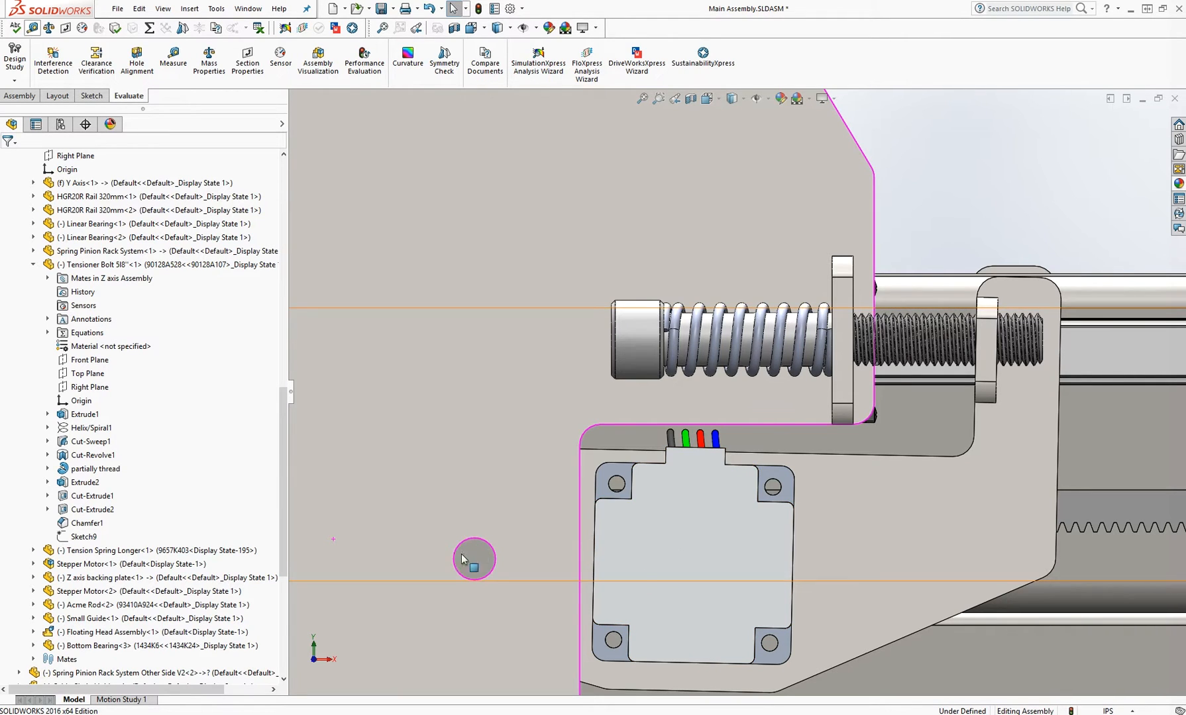
pyautogui.moveTo(426, 346)
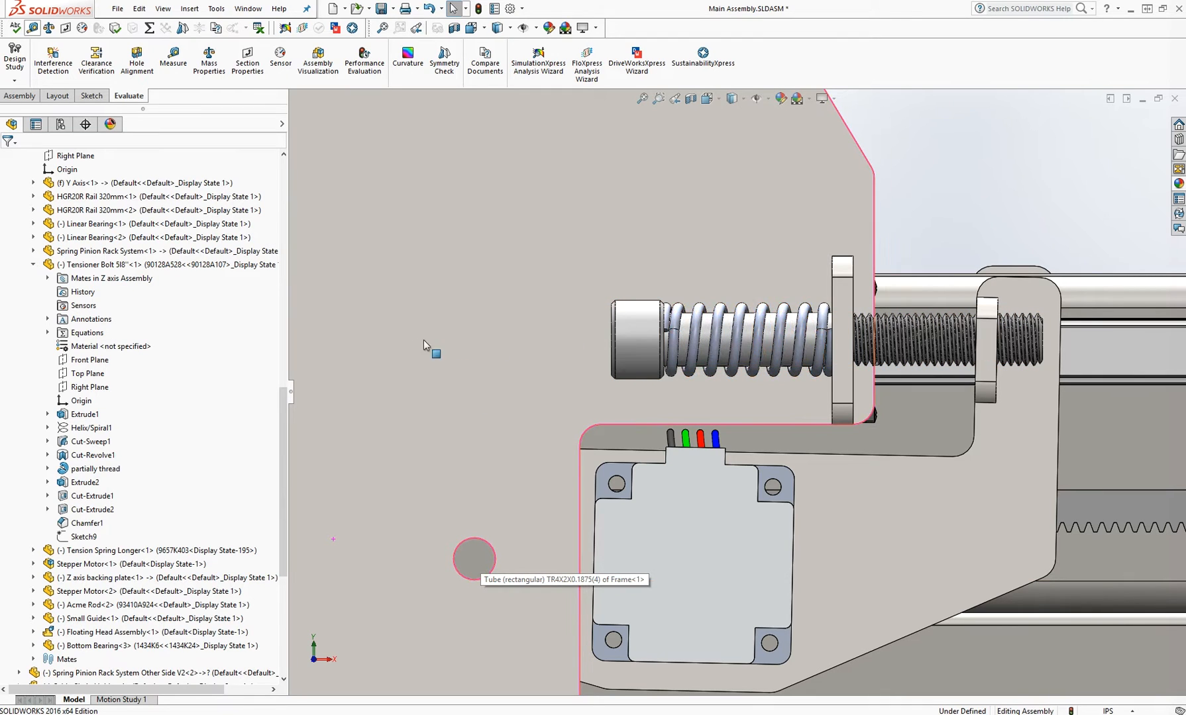
pyautogui.moveTo(461, 347)
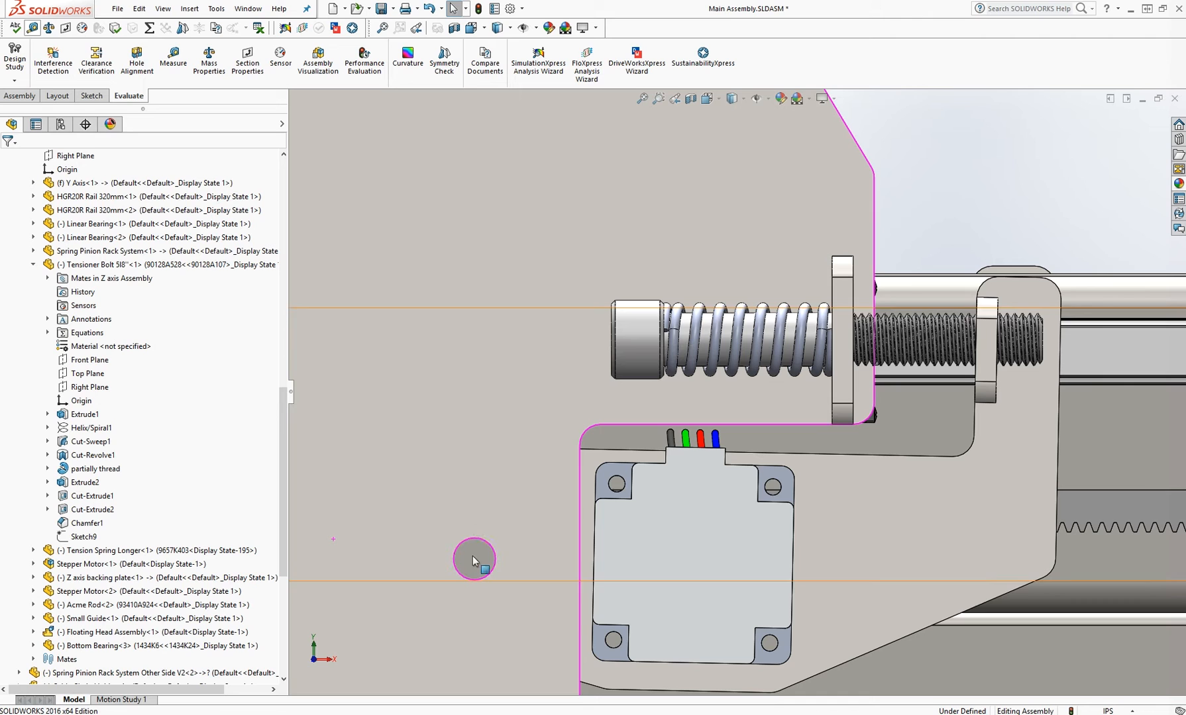
pyautogui.moveTo(683, 537)
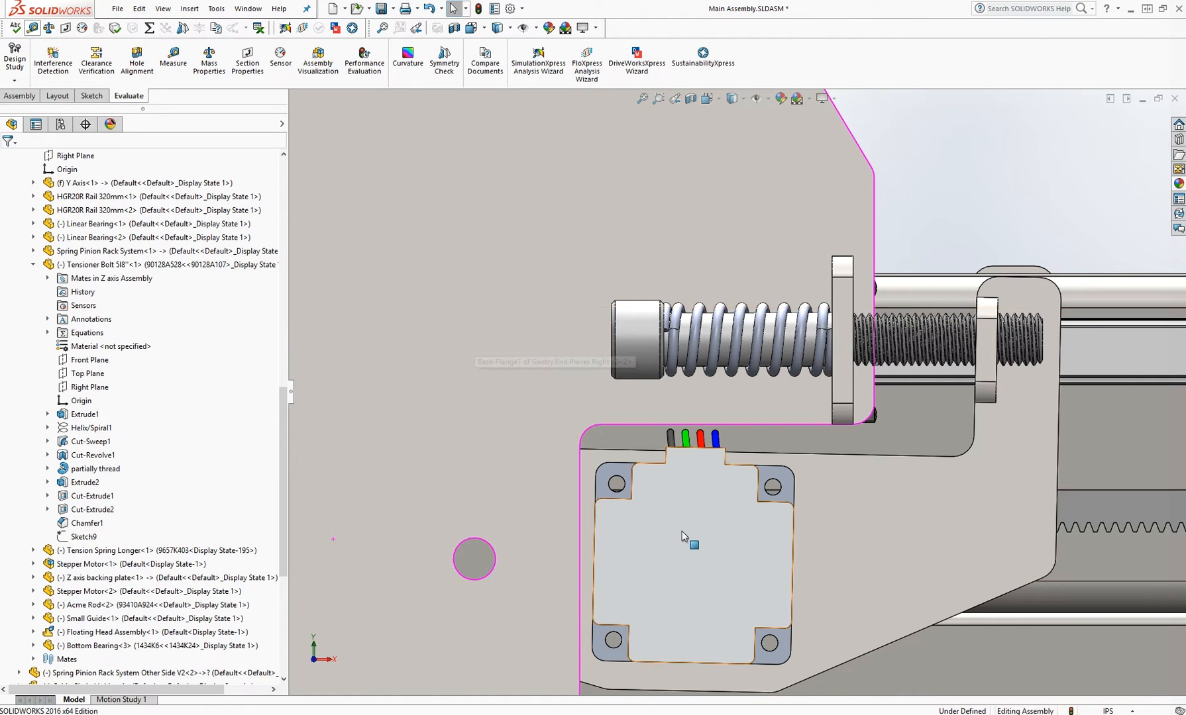
pyautogui.moveTo(639, 469)
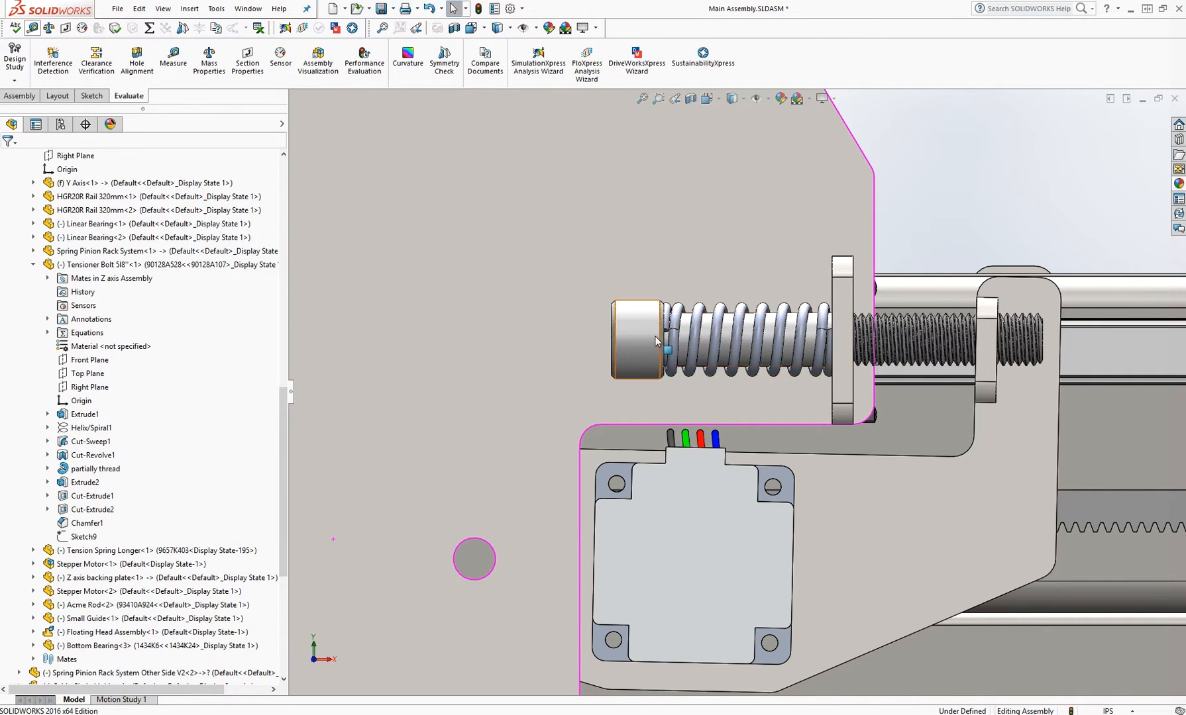
pyautogui.click(726, 325)
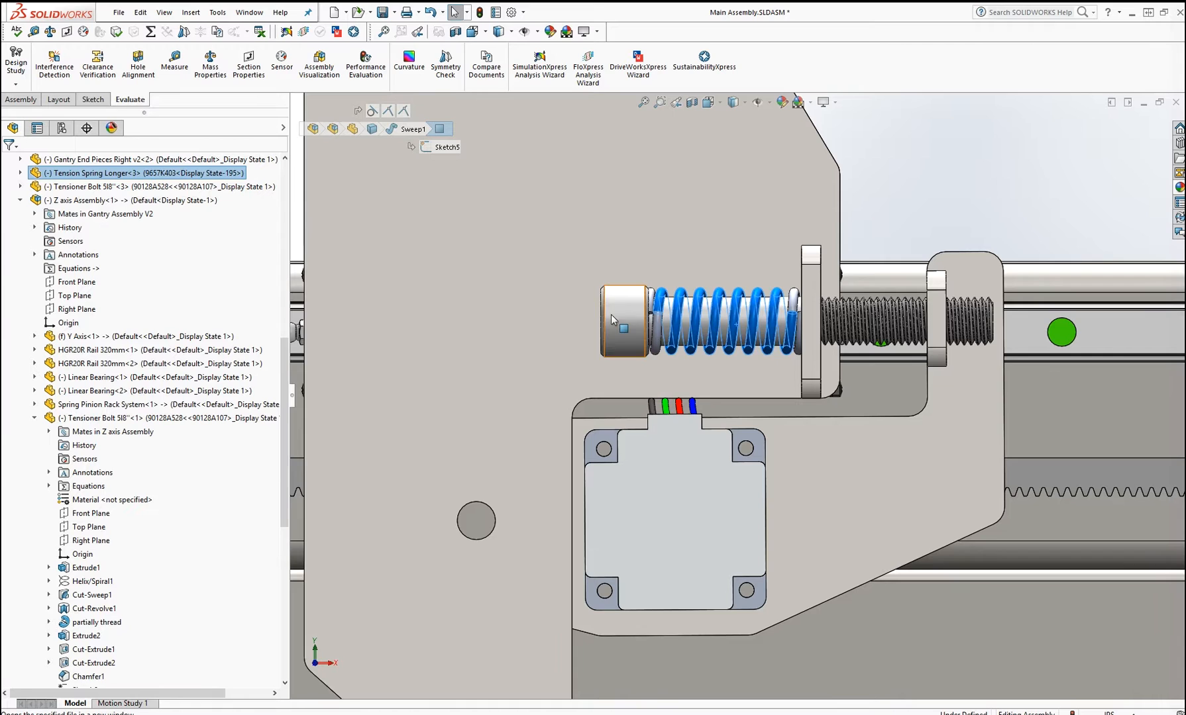
pyautogui.moveTo(531, 332)
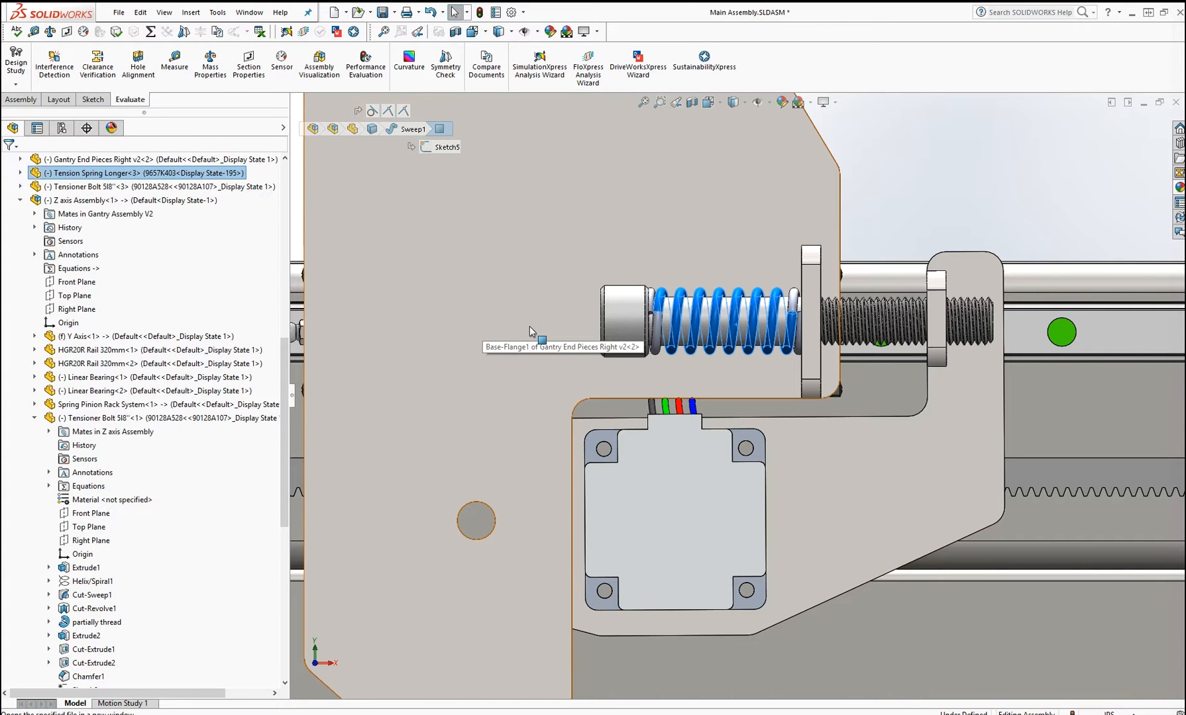
pyautogui.moveTo(590, 352)
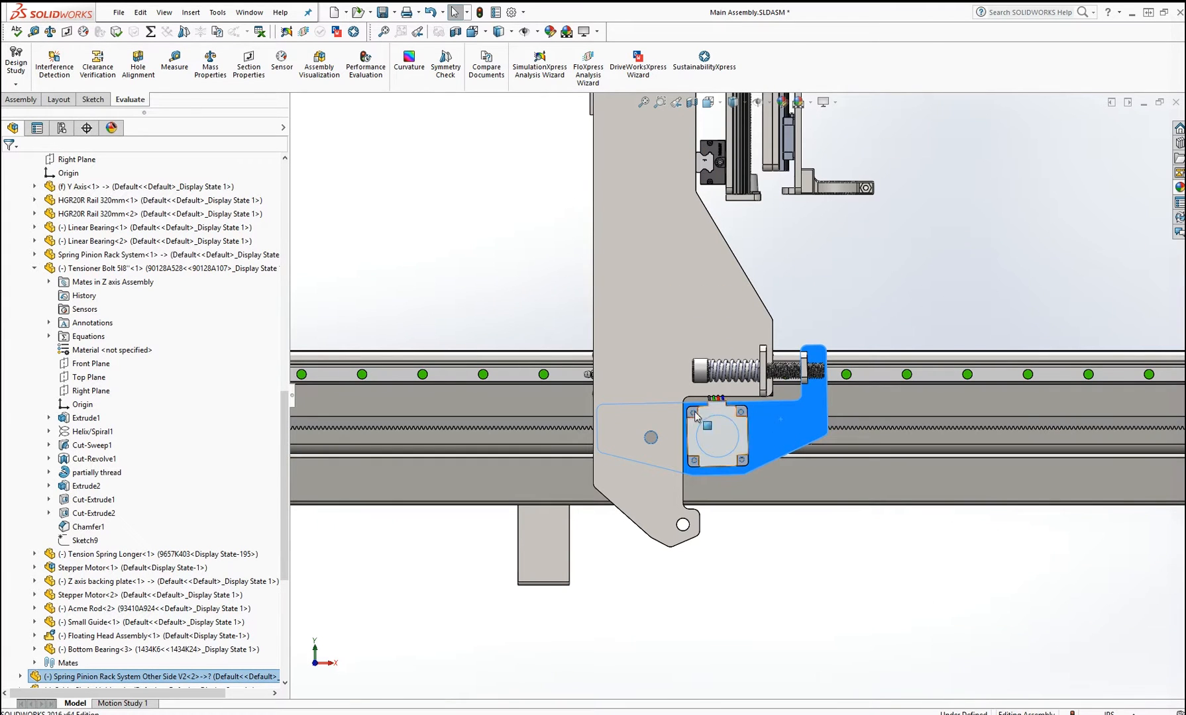
pyautogui.moveTo(720, 437)
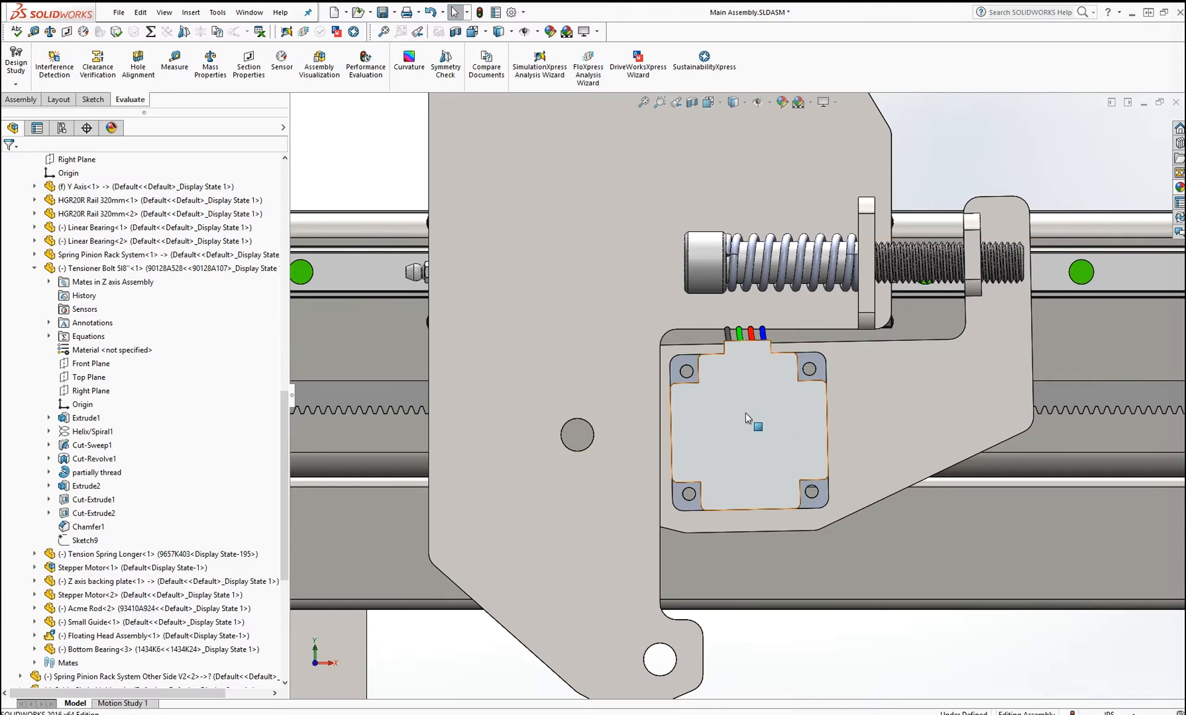
pyautogui.moveTo(582, 437)
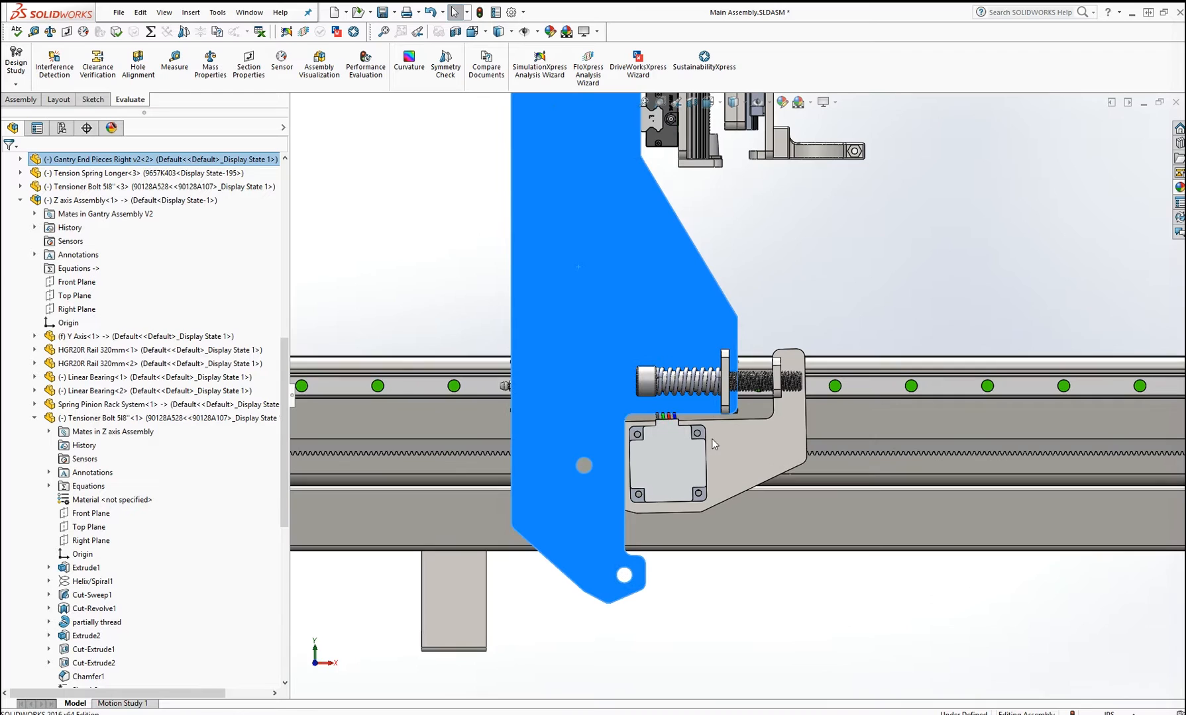
# Step: Select the gantry end plate to reveal the stepper motor mount and threaded tensioner bolt
pyautogui.click(747, 465)
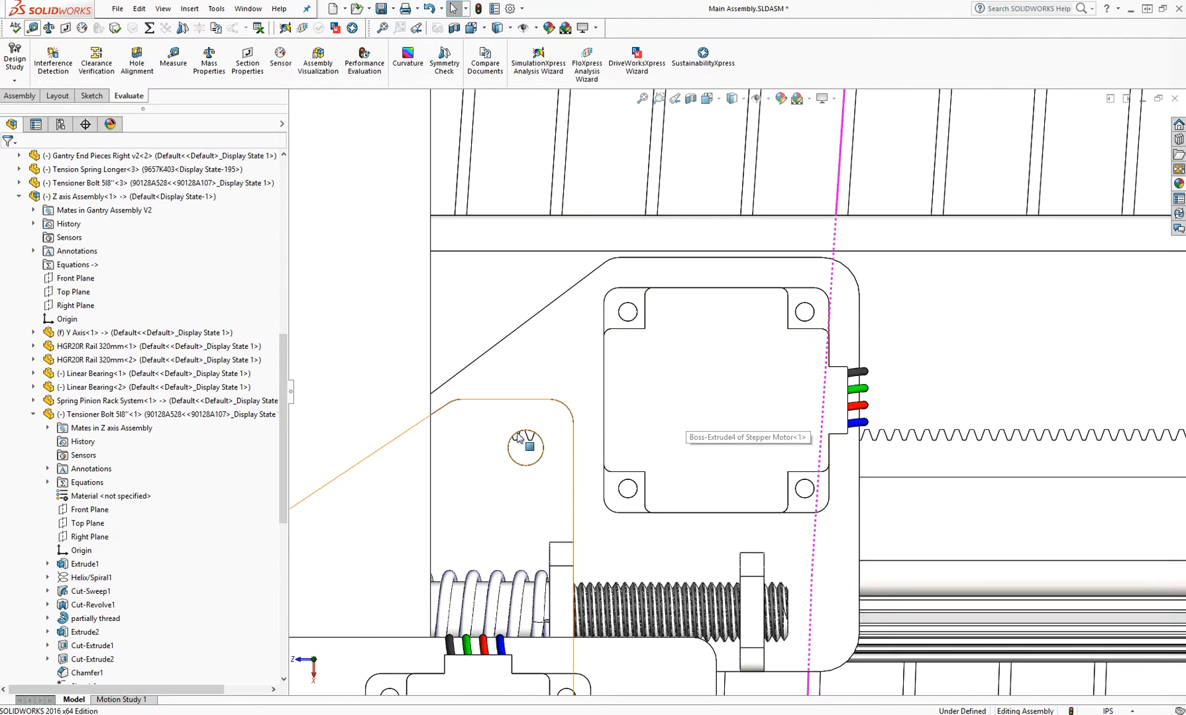
# Step: Zoom out to an isometric overview of the whole plasma table assembly
pyautogui.scroll(-3)
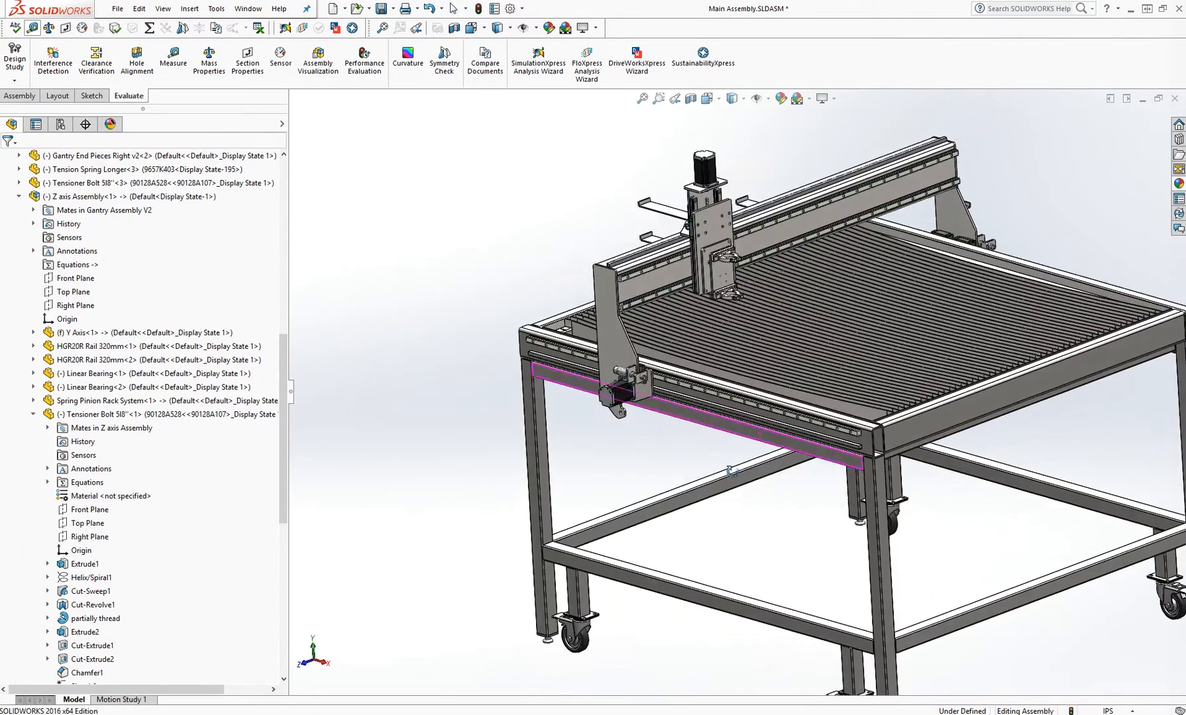
pyautogui.moveTo(761, 437)
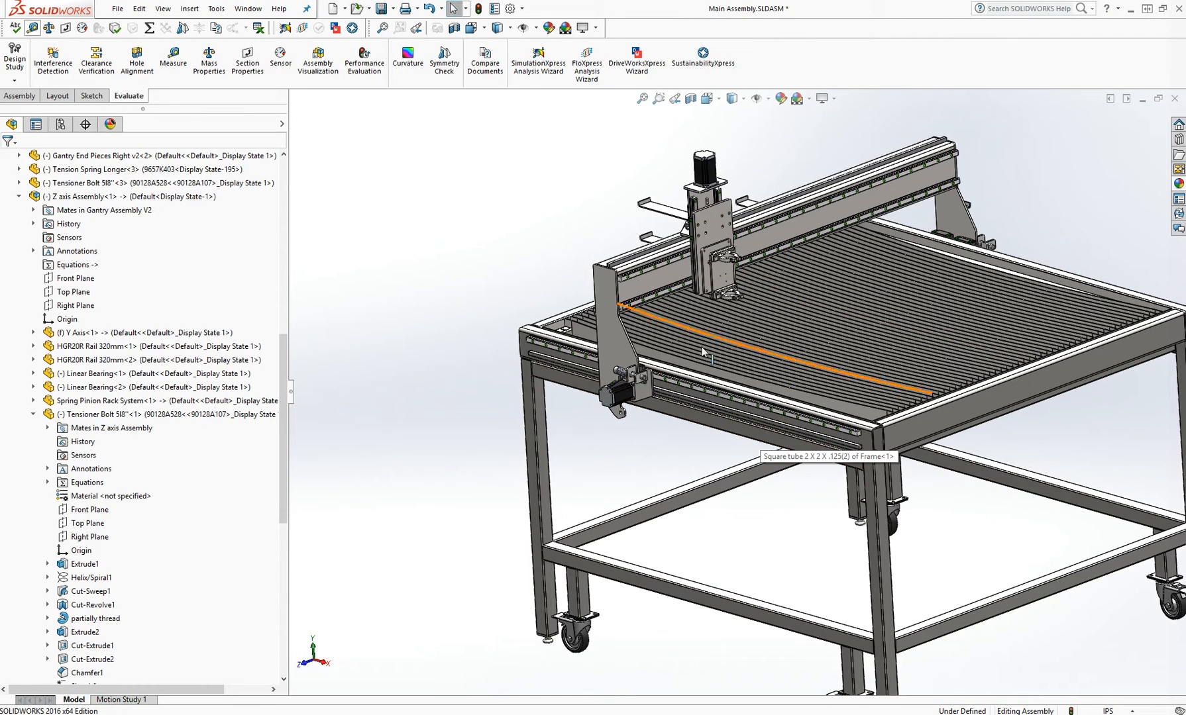
pyautogui.moveTo(758, 347)
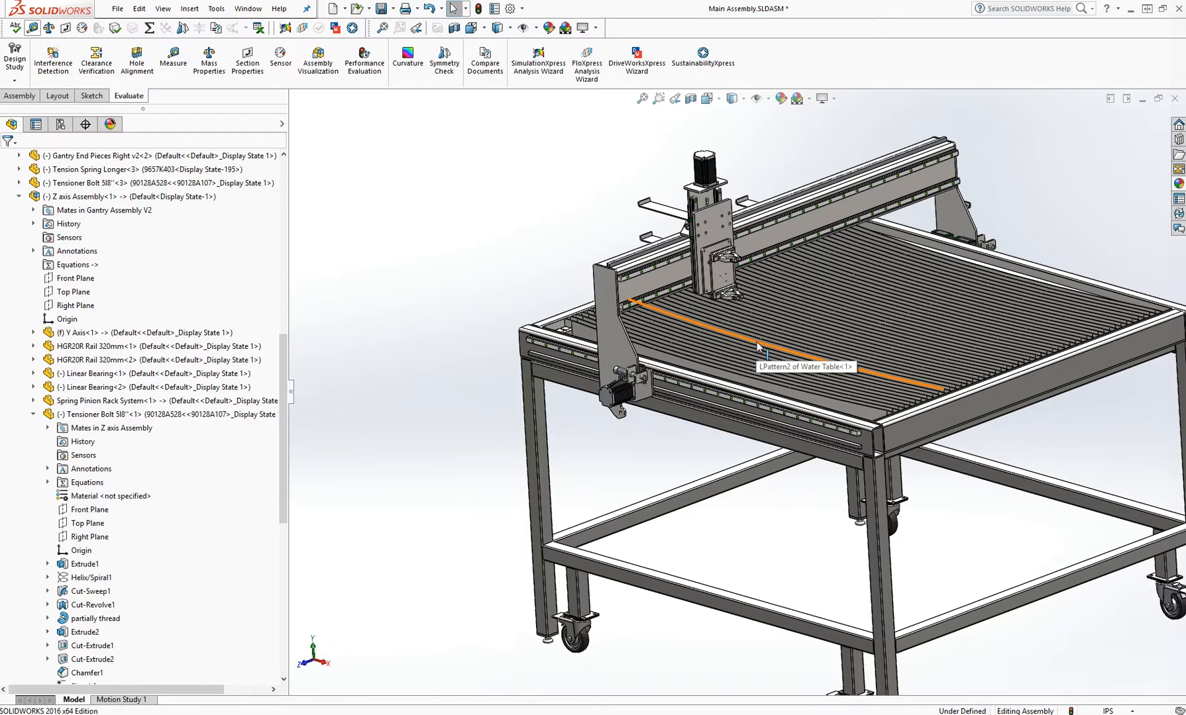
# Step: Zoom in on the tensioner motor and bolt on the gantry side plate
pyautogui.scroll(3)
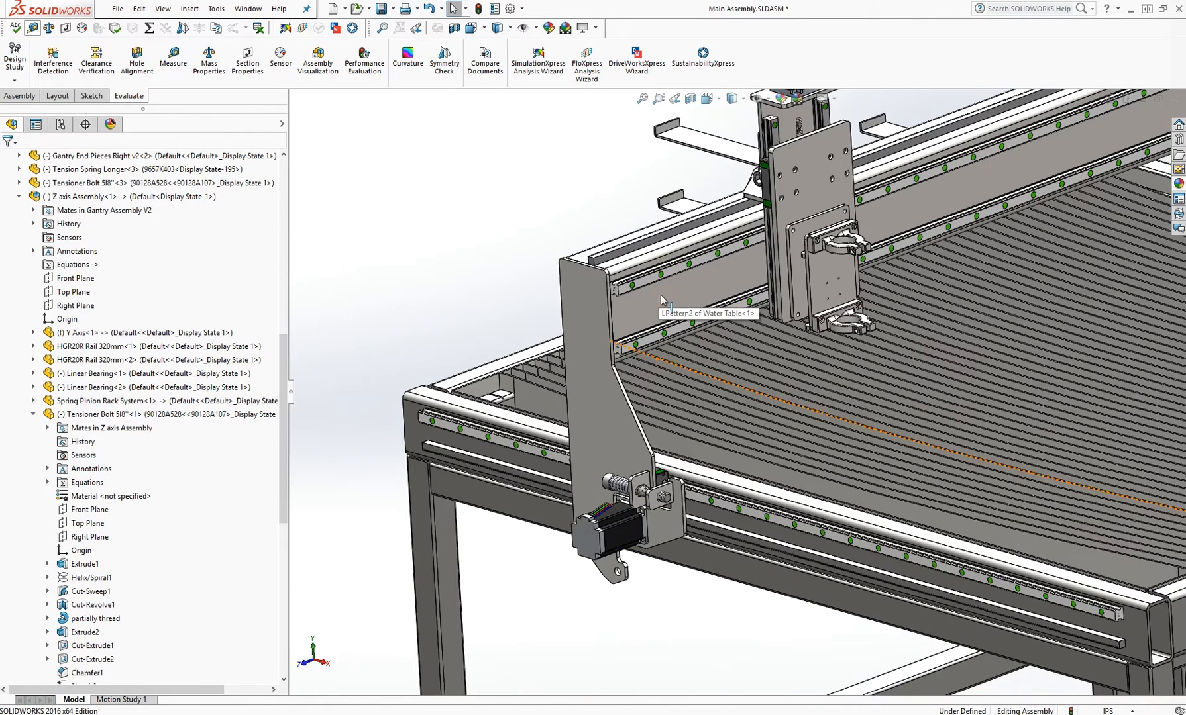
pyautogui.moveTo(744, 514)
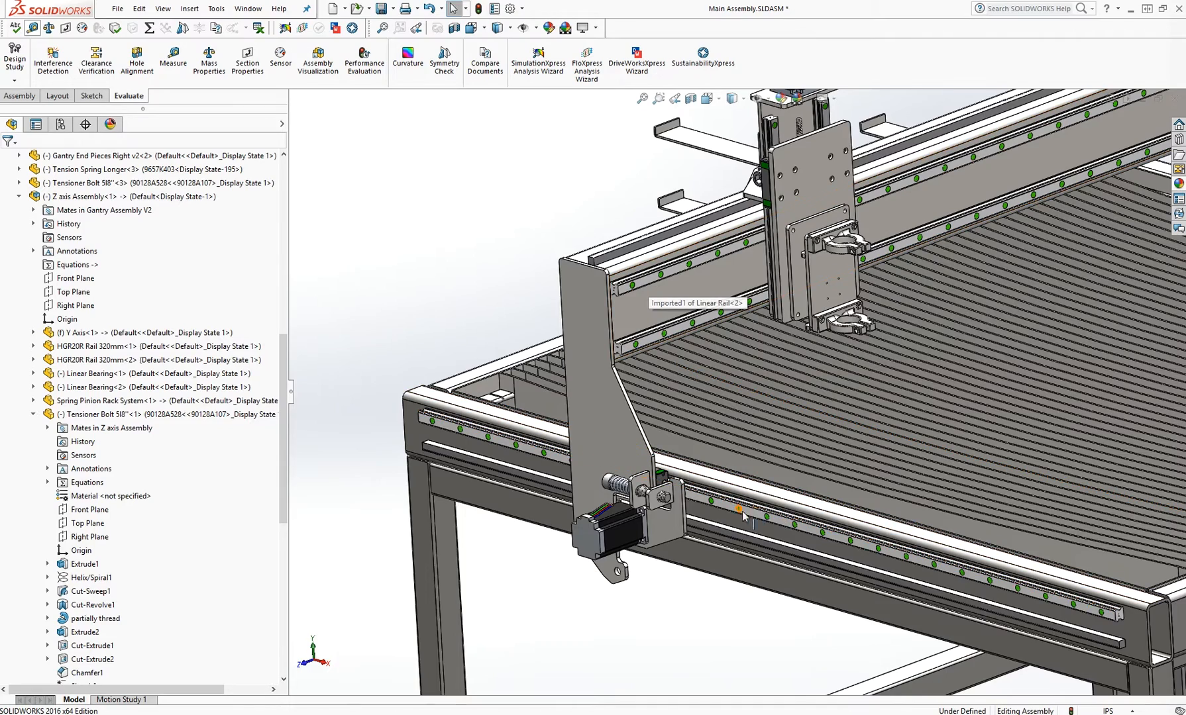
pyautogui.moveTo(808, 280)
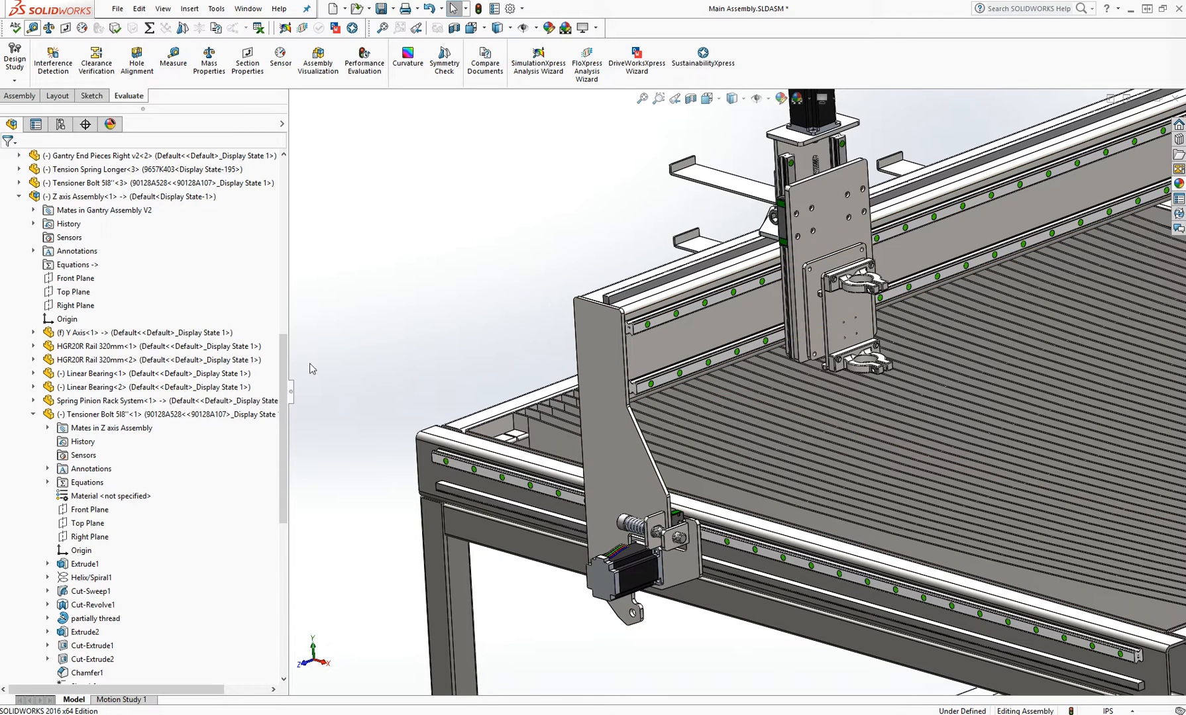
pyautogui.moveTo(406, 326)
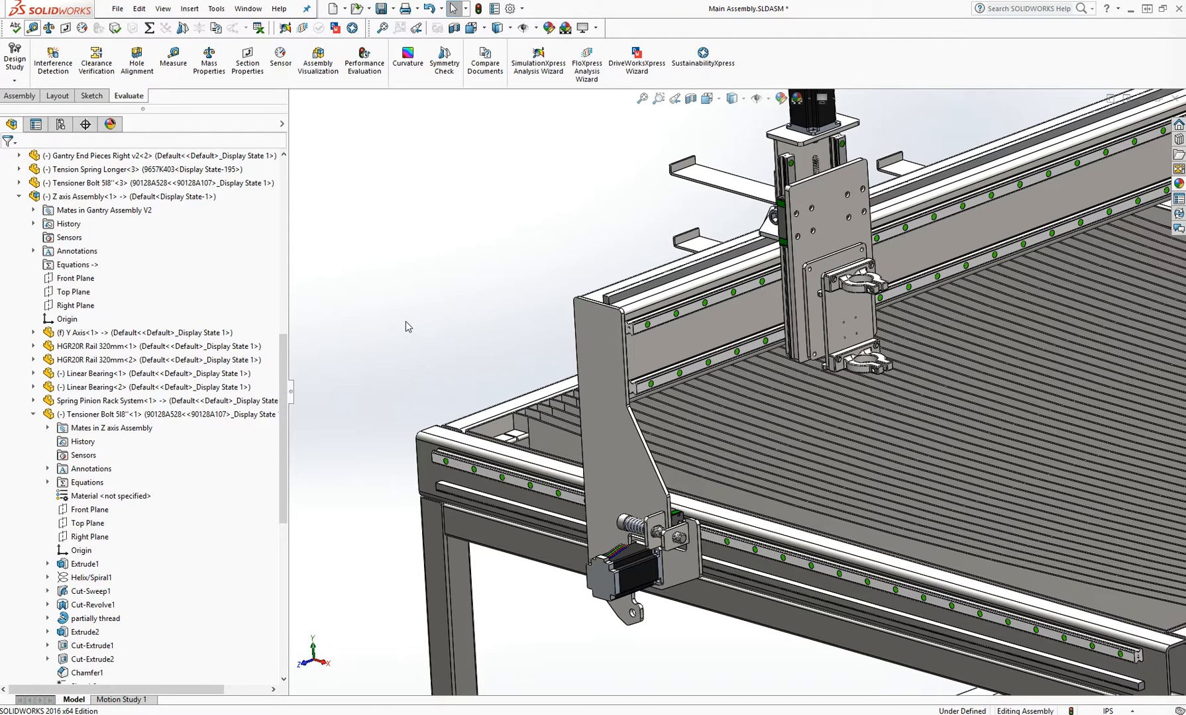
pyautogui.moveTo(599, 255)
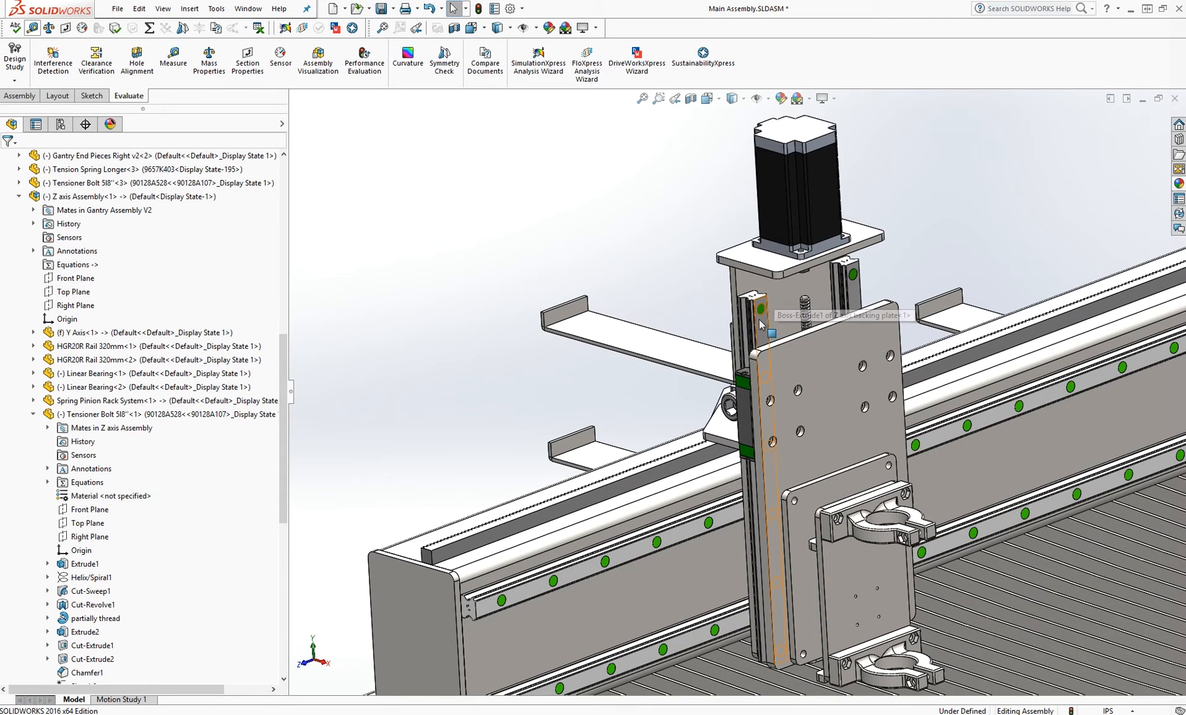
pyautogui.moveTo(766, 330)
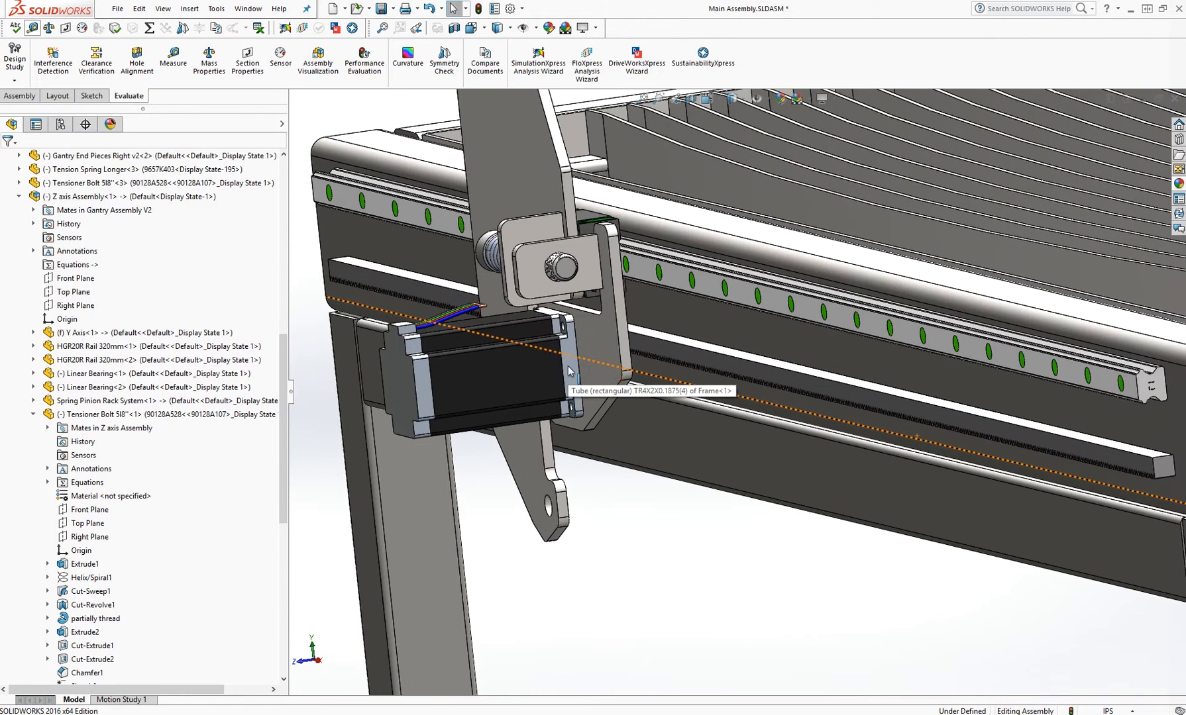
pyautogui.moveTo(594, 359)
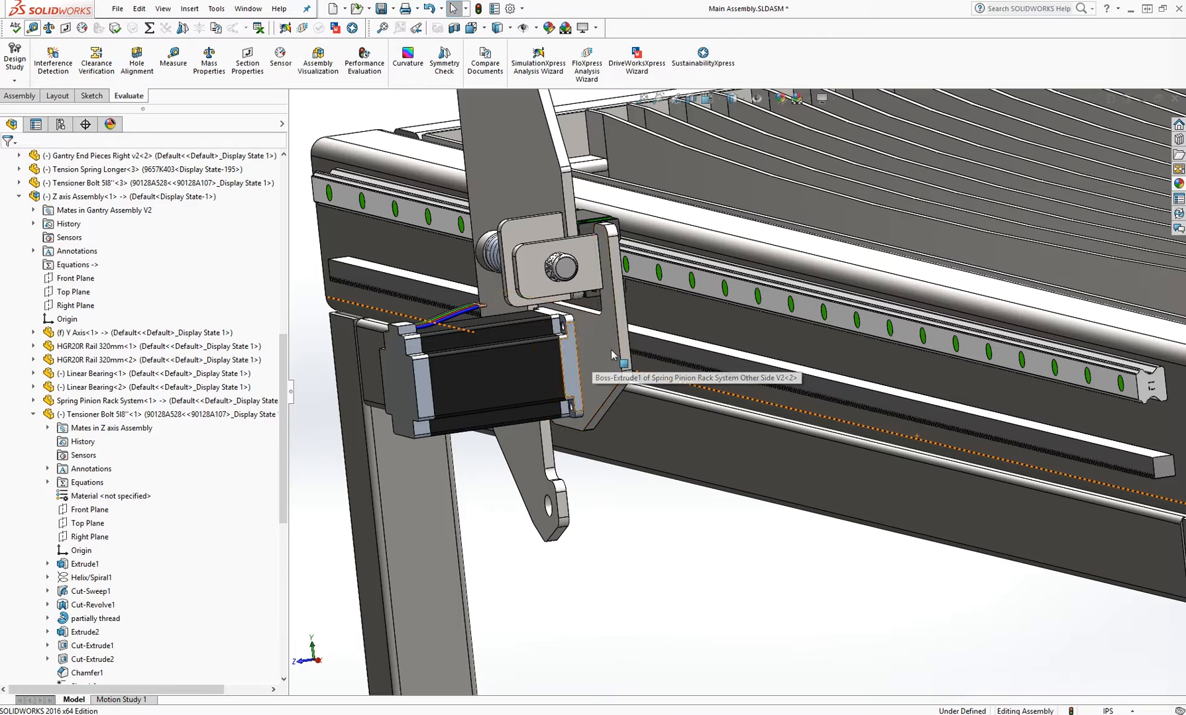
pyautogui.moveTo(609, 349)
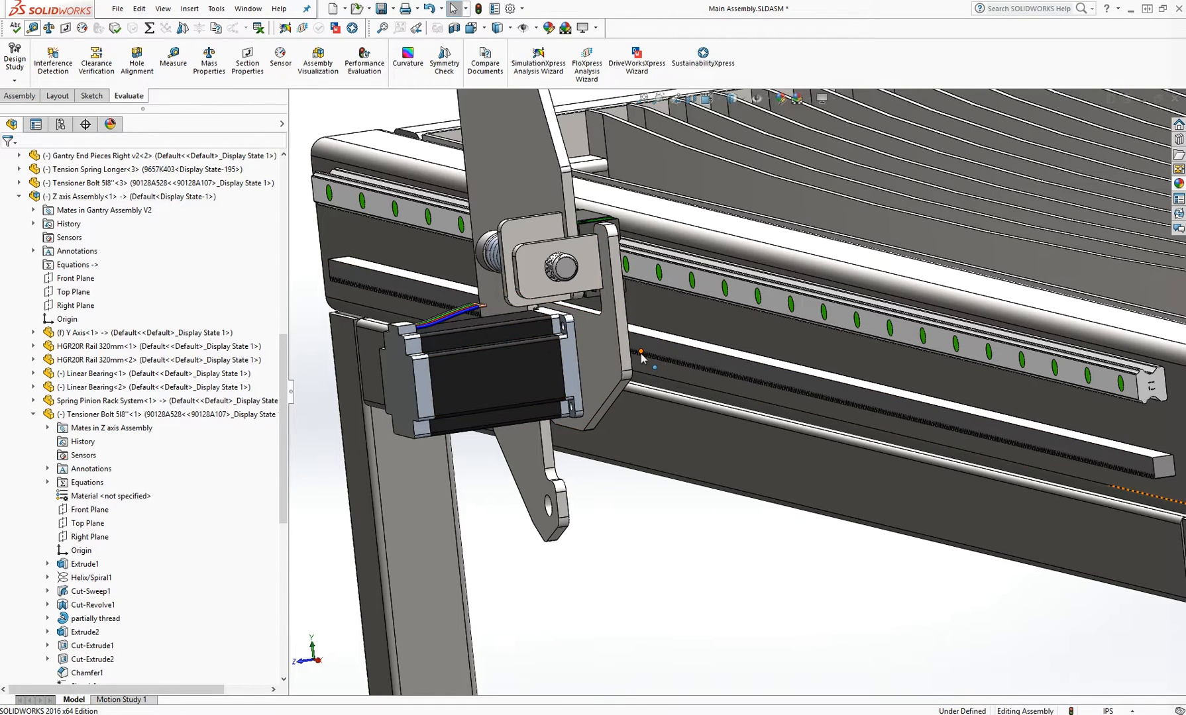
pyautogui.moveTo(668, 403)
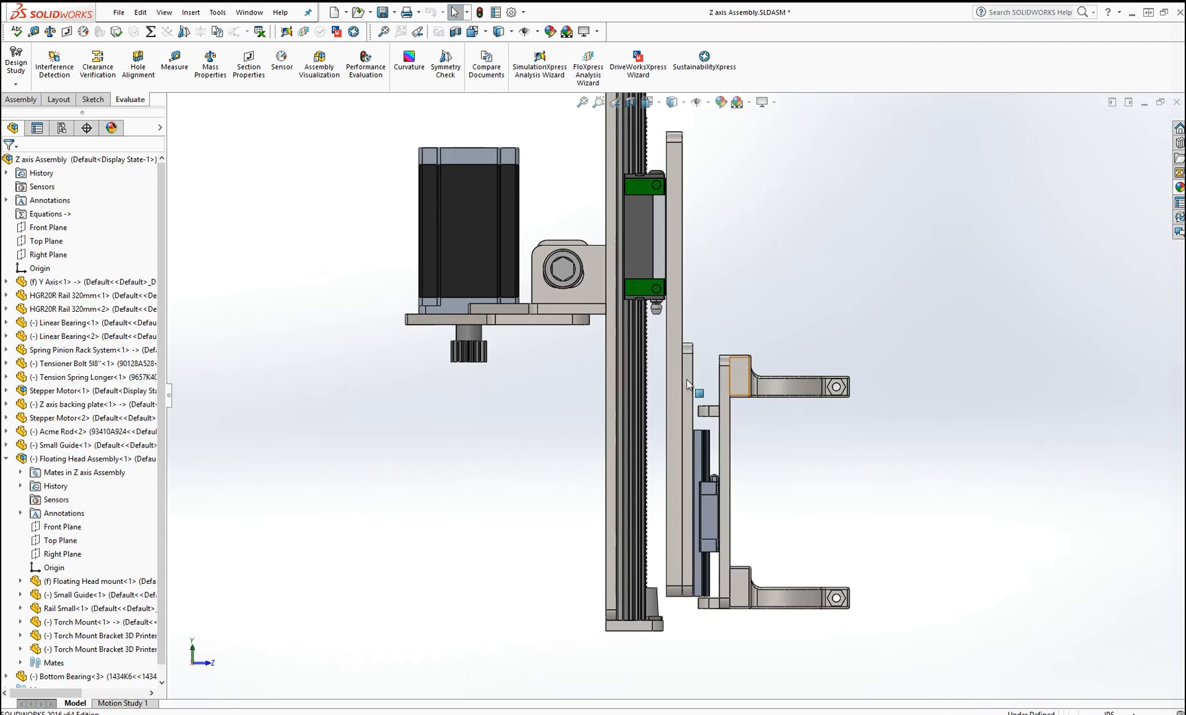
pyautogui.moveTo(678, 378)
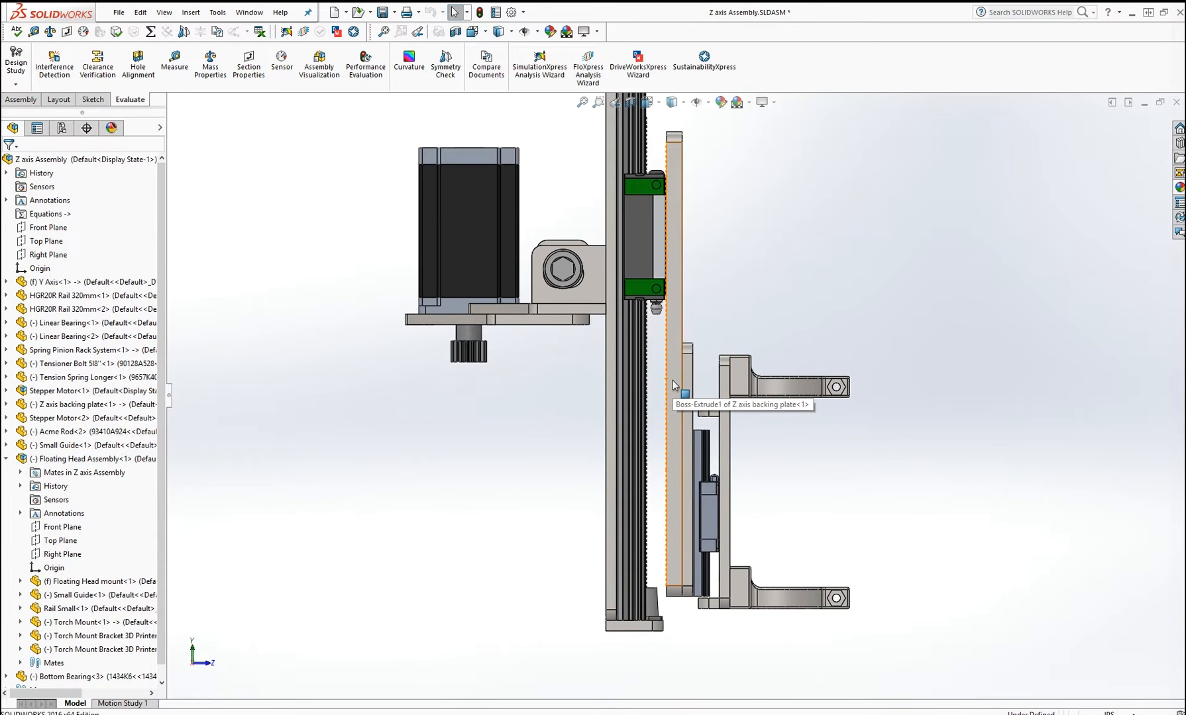
# Step: Highlight the Z axis backing plate and the floating head's Torch Mount in side view
pyautogui.click(673, 370)
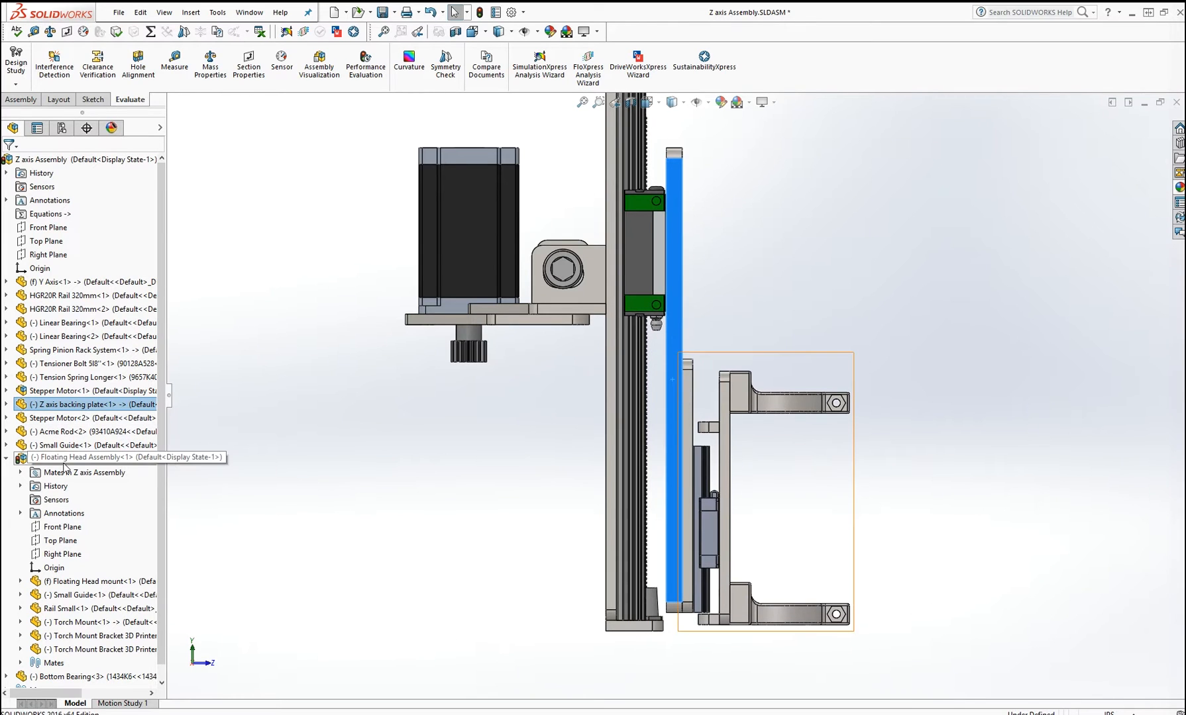
pyautogui.click(98, 458)
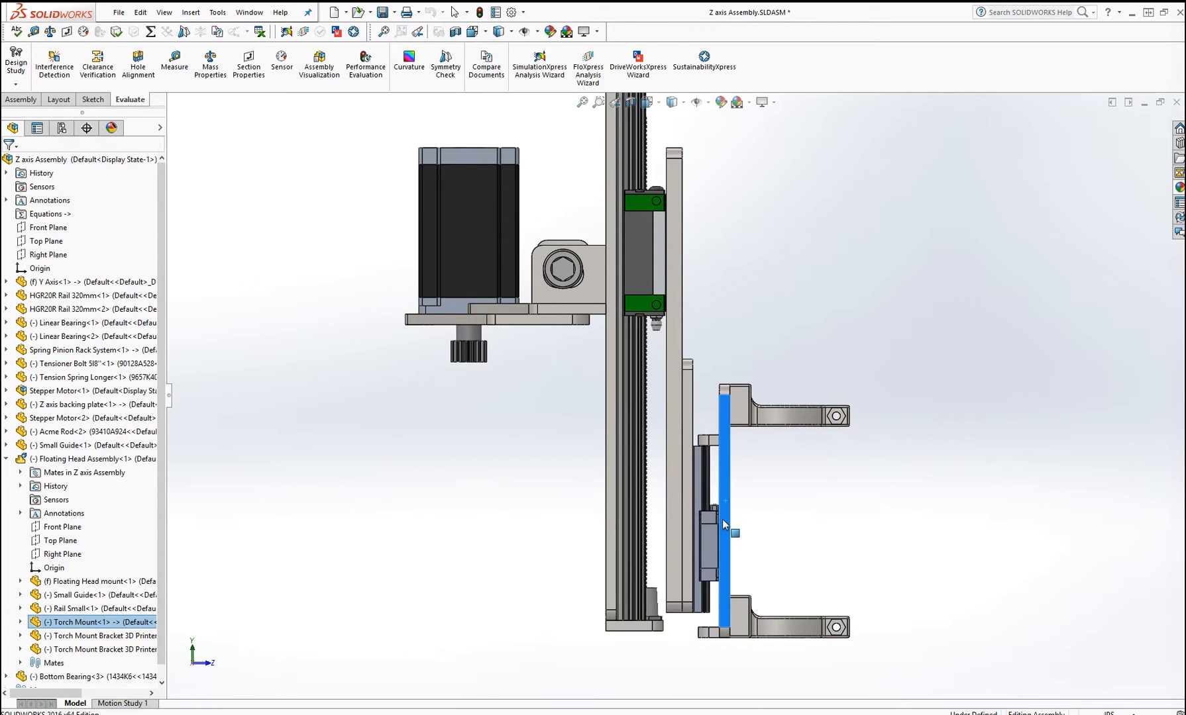
pyautogui.scroll(3)
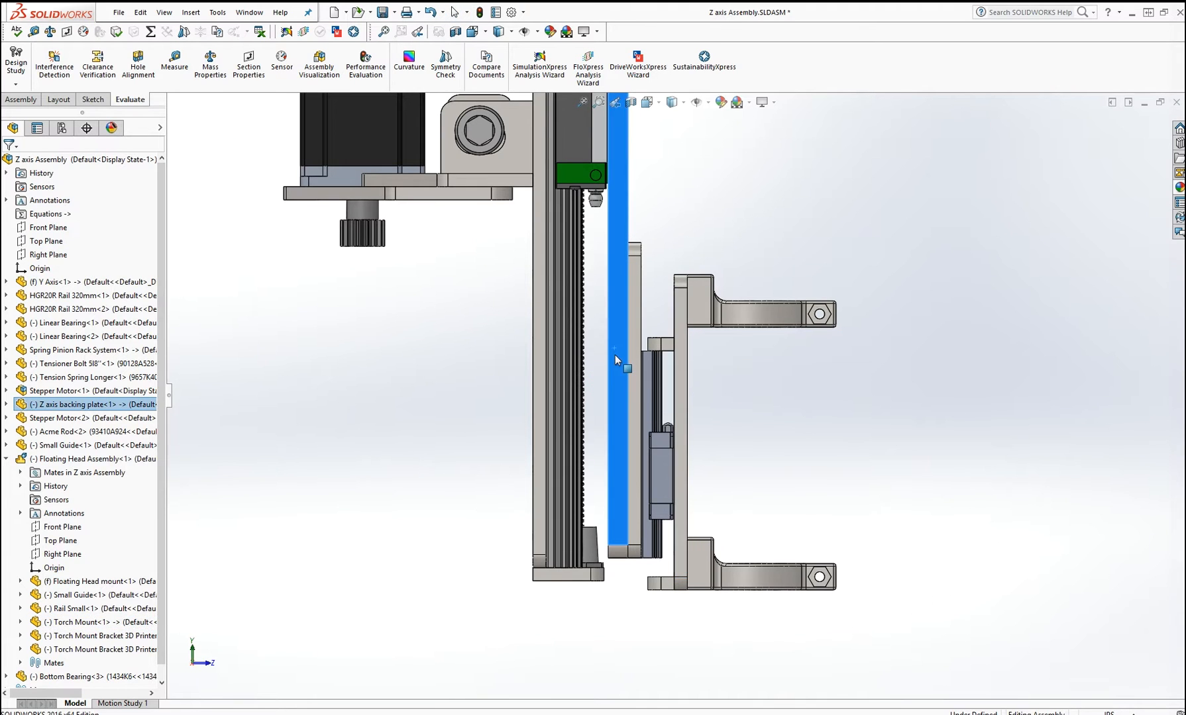
pyautogui.moveTo(616, 461)
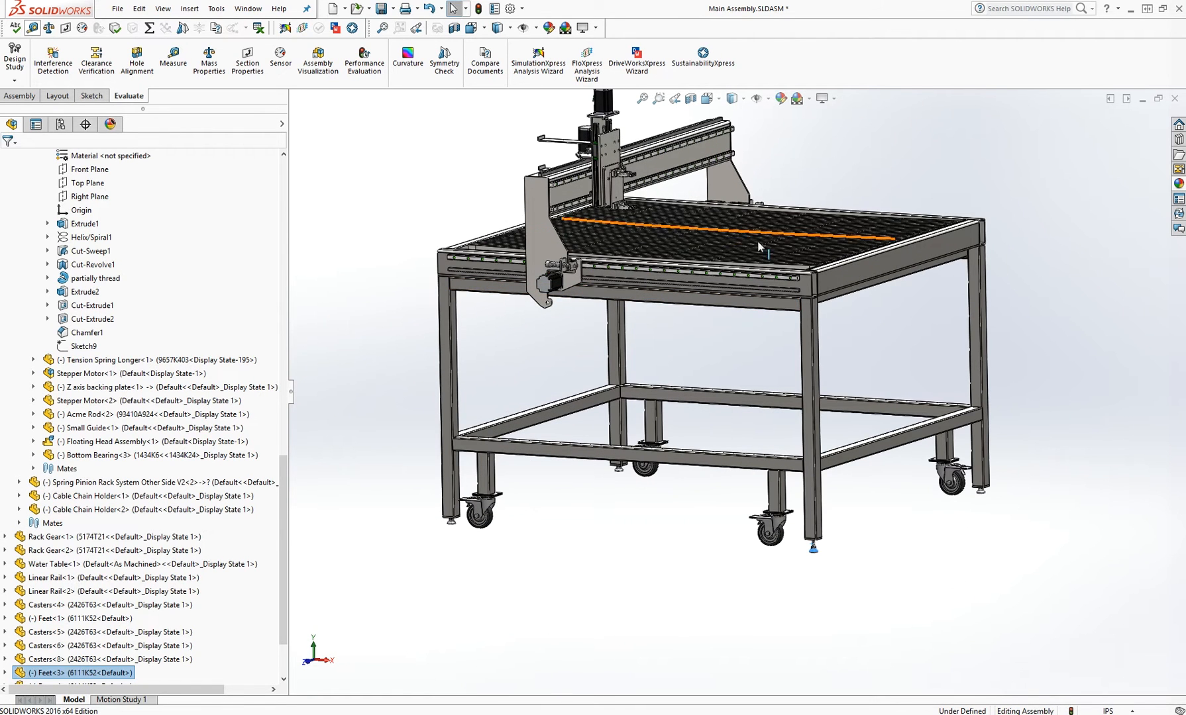
# Step: Return to the Main Assembly showing the full table with casters and leveling feet
pyautogui.click(756, 484)
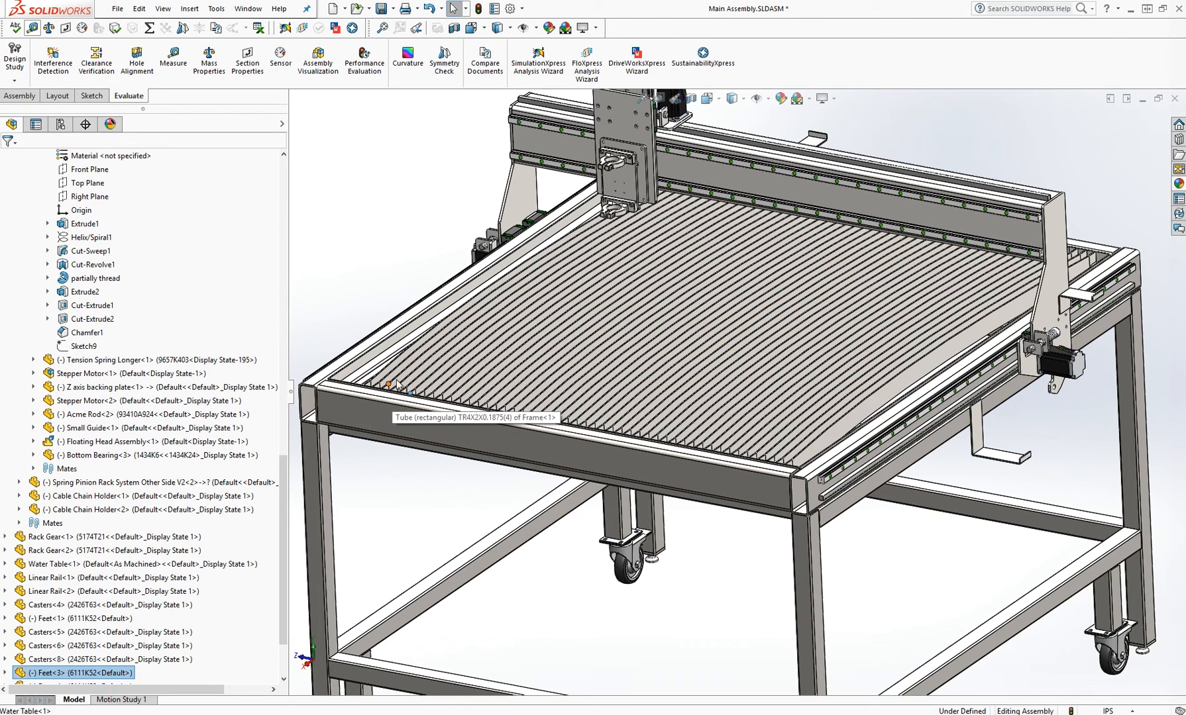
pyautogui.moveTo(1027, 385)
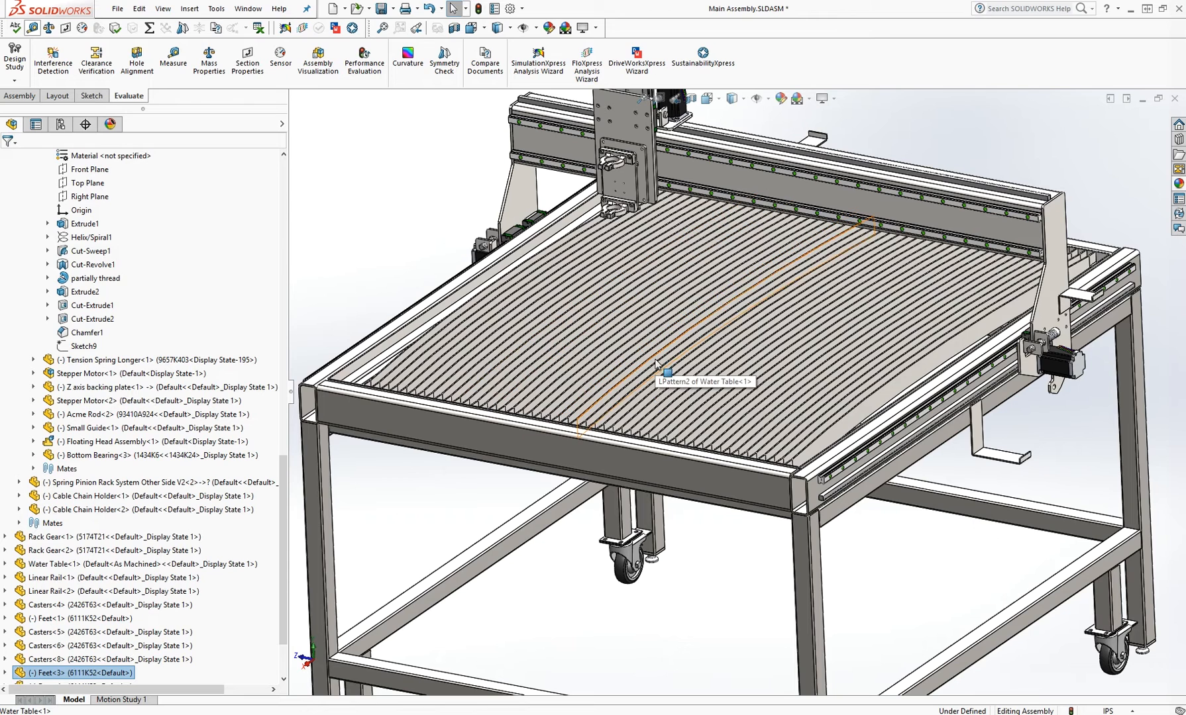
pyautogui.moveTo(824, 370)
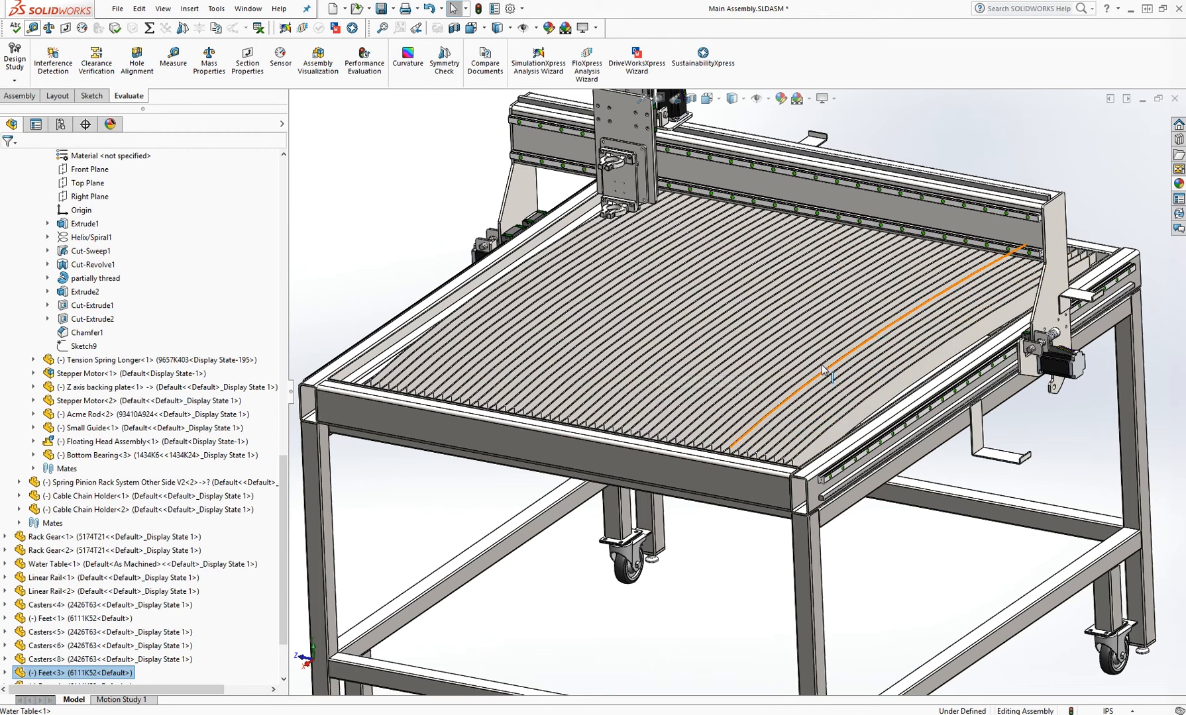
pyautogui.moveTo(757, 362)
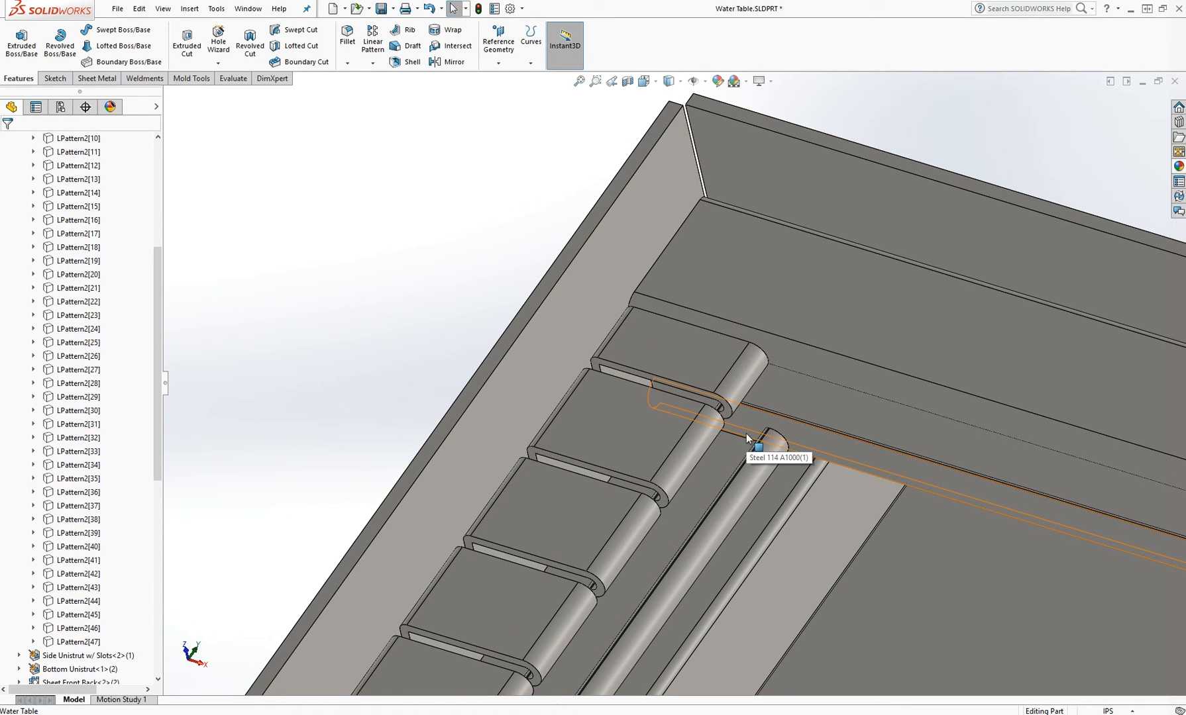
pyautogui.moveTo(434, 283)
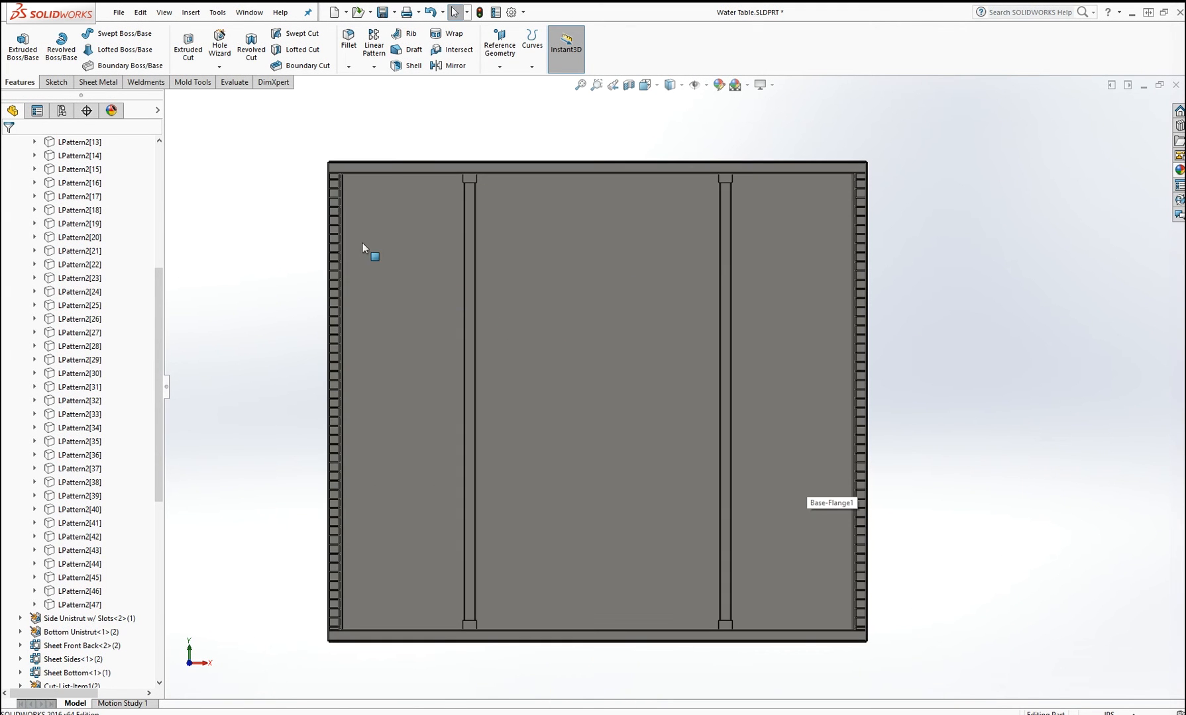
pyautogui.moveTo(348, 188)
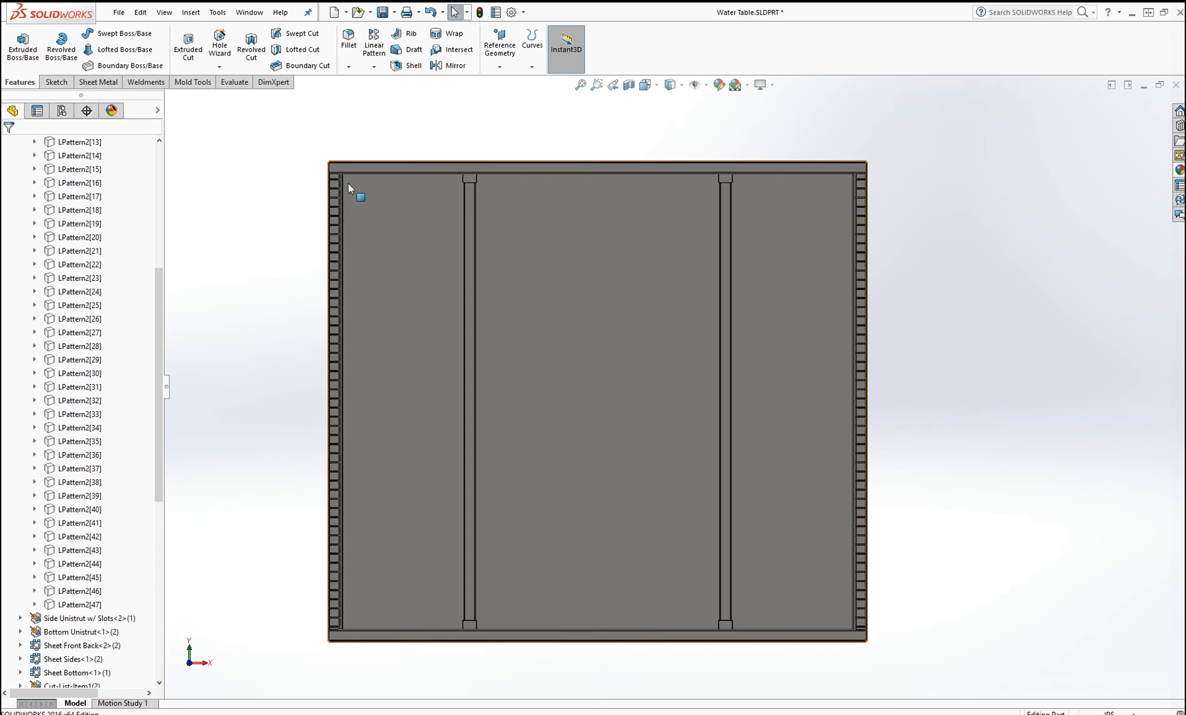
pyautogui.moveTo(711, 196)
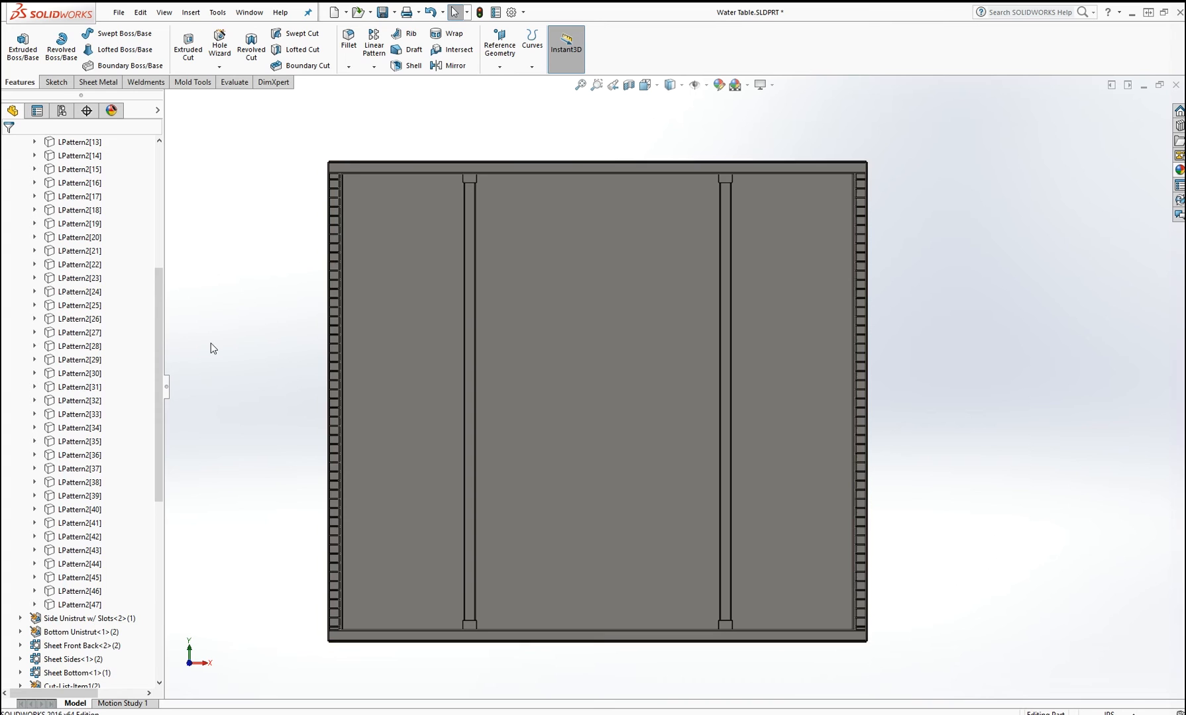
pyautogui.moveTo(331, 384)
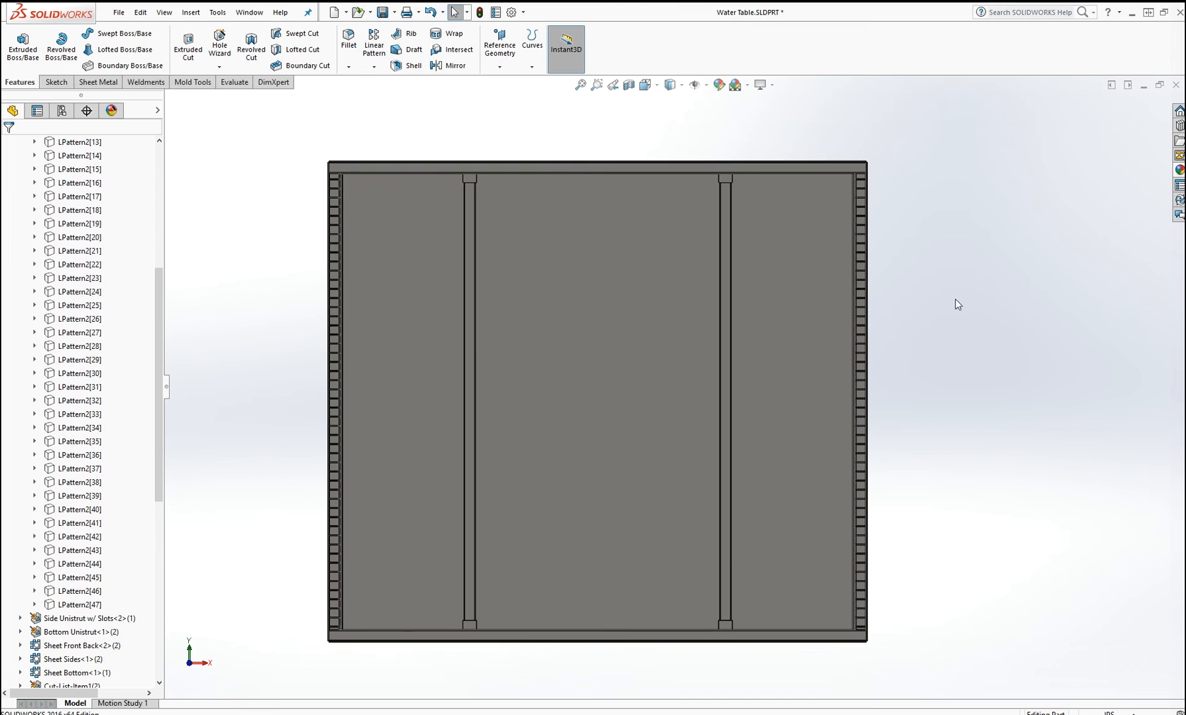
pyautogui.moveTo(912, 248)
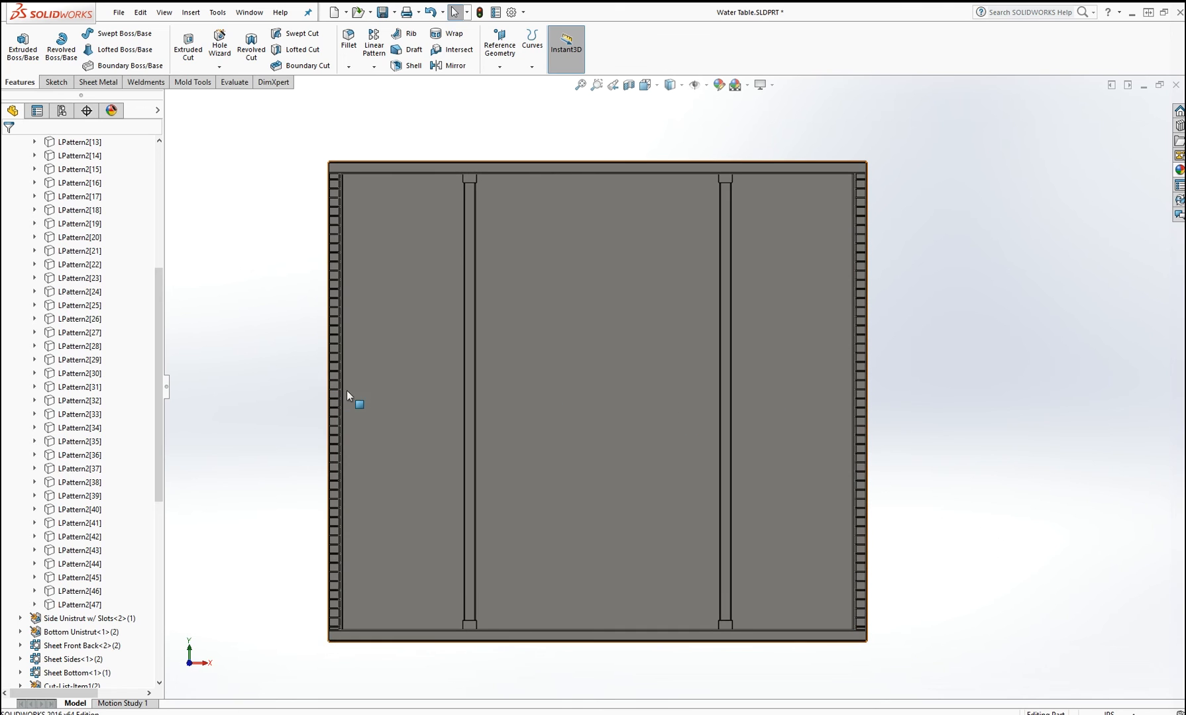
pyautogui.moveTo(866, 401)
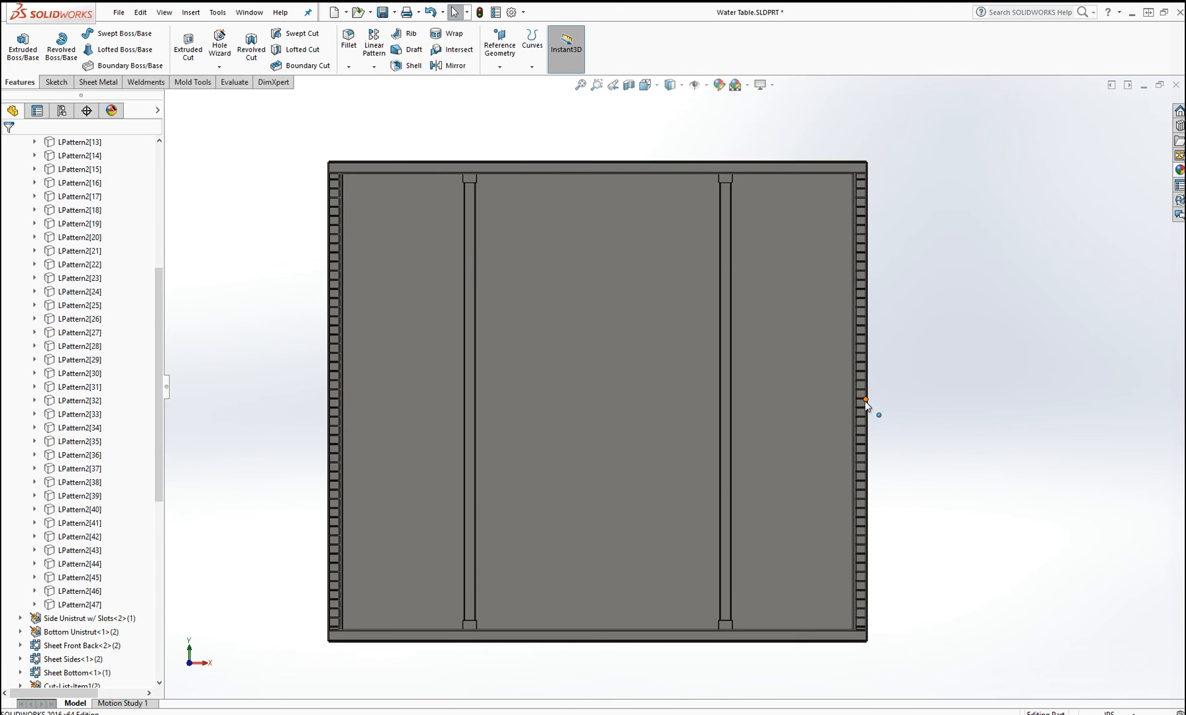
pyautogui.moveTo(342, 198)
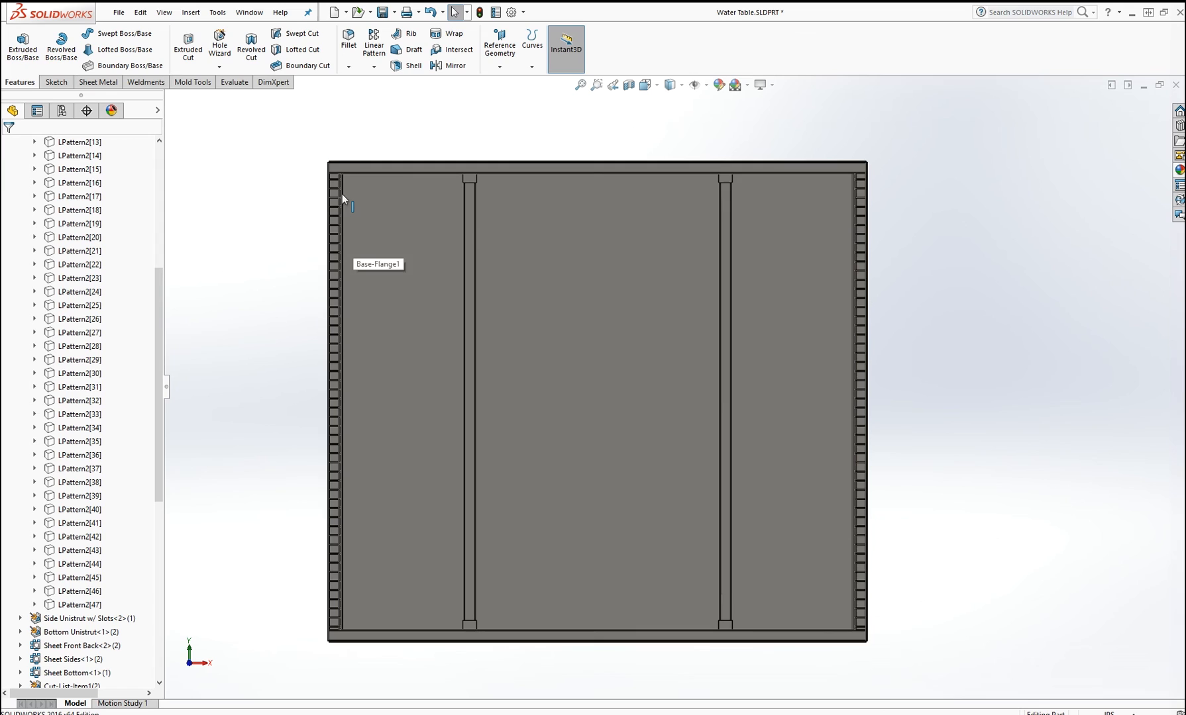
pyautogui.moveTo(865, 215)
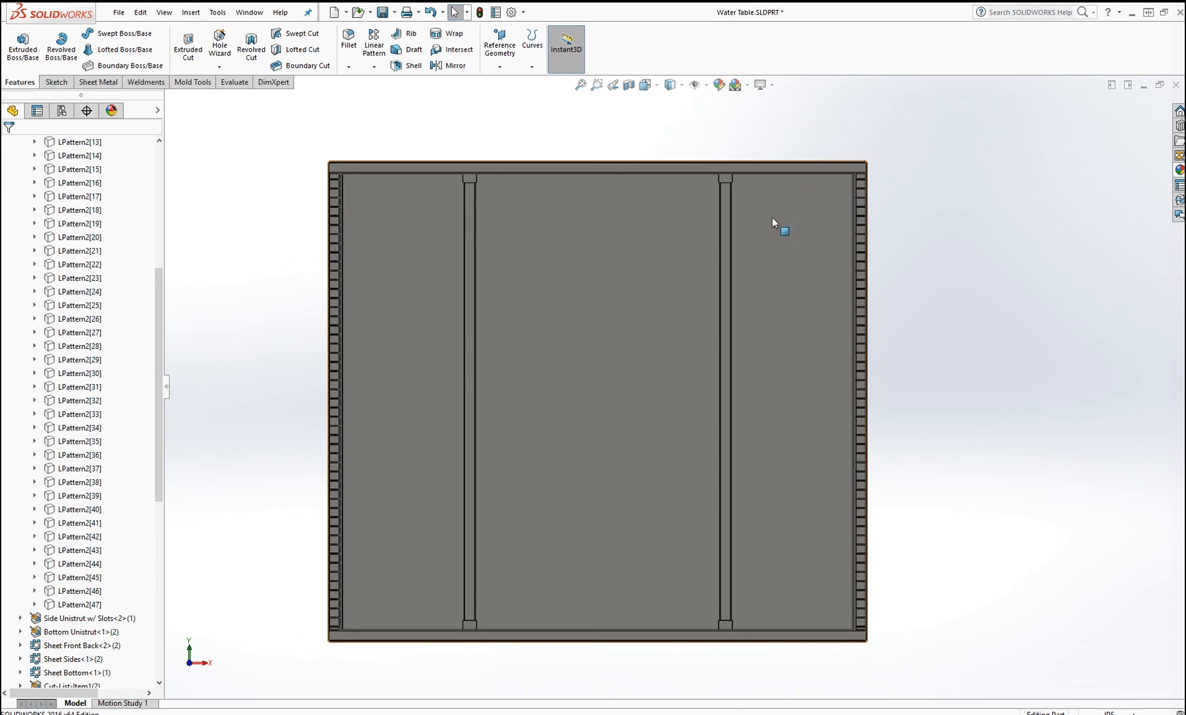
pyautogui.moveTo(345, 385)
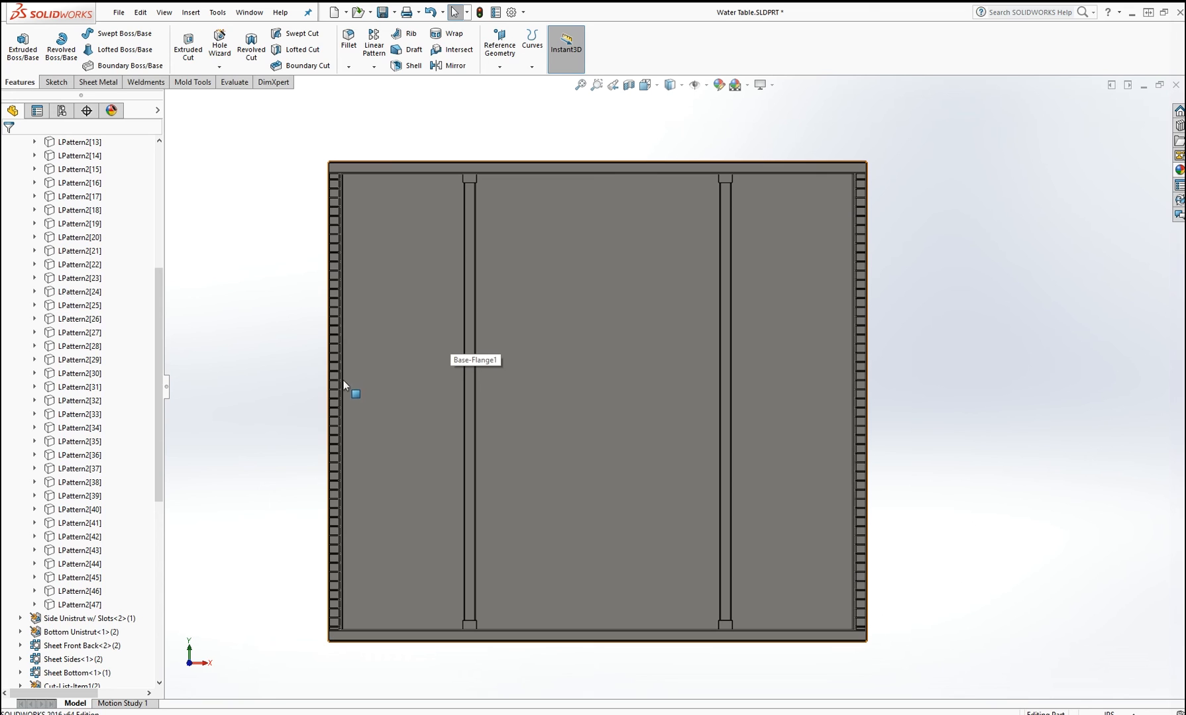
# Step: Measure about 1421 mm between the Water Table's two side walls
pyautogui.click(855, 378)
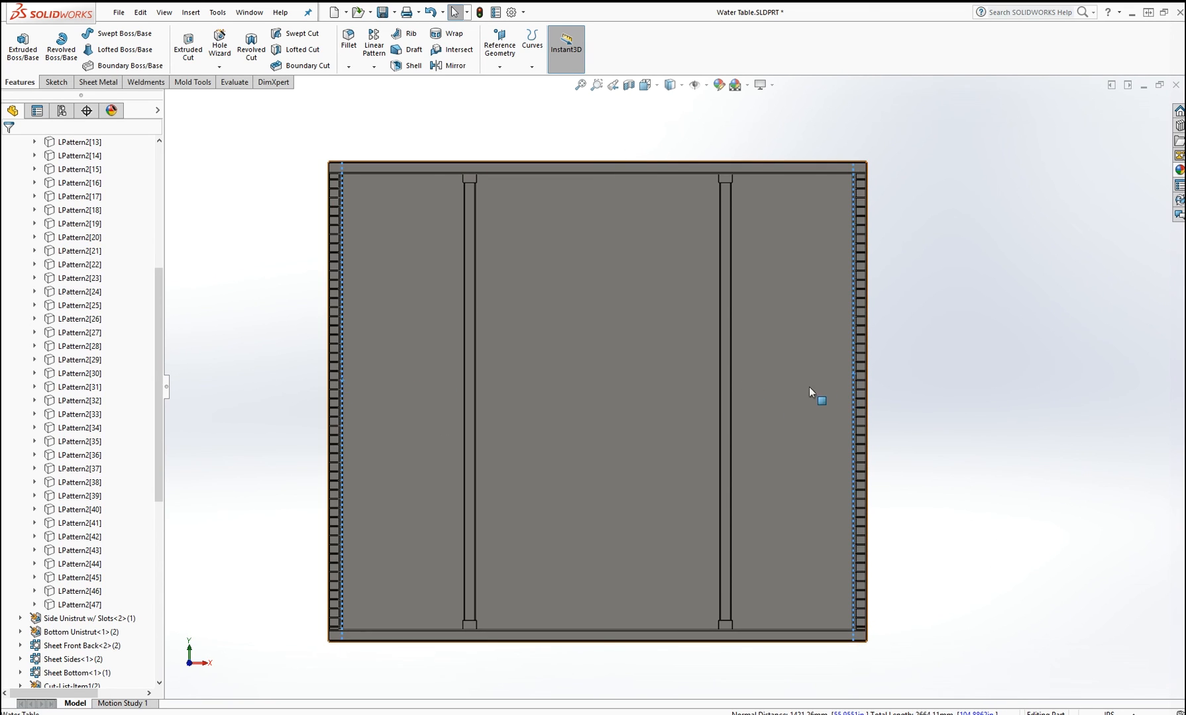
pyautogui.click(352, 139)
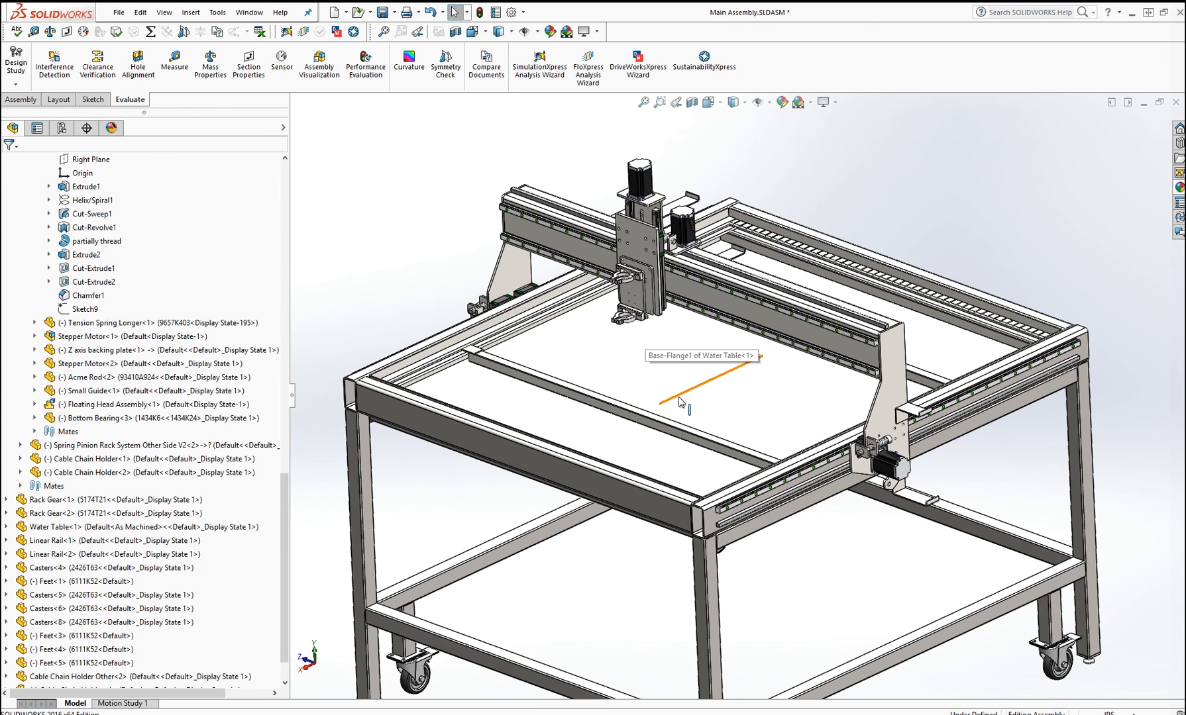
pyautogui.moveTo(684, 401)
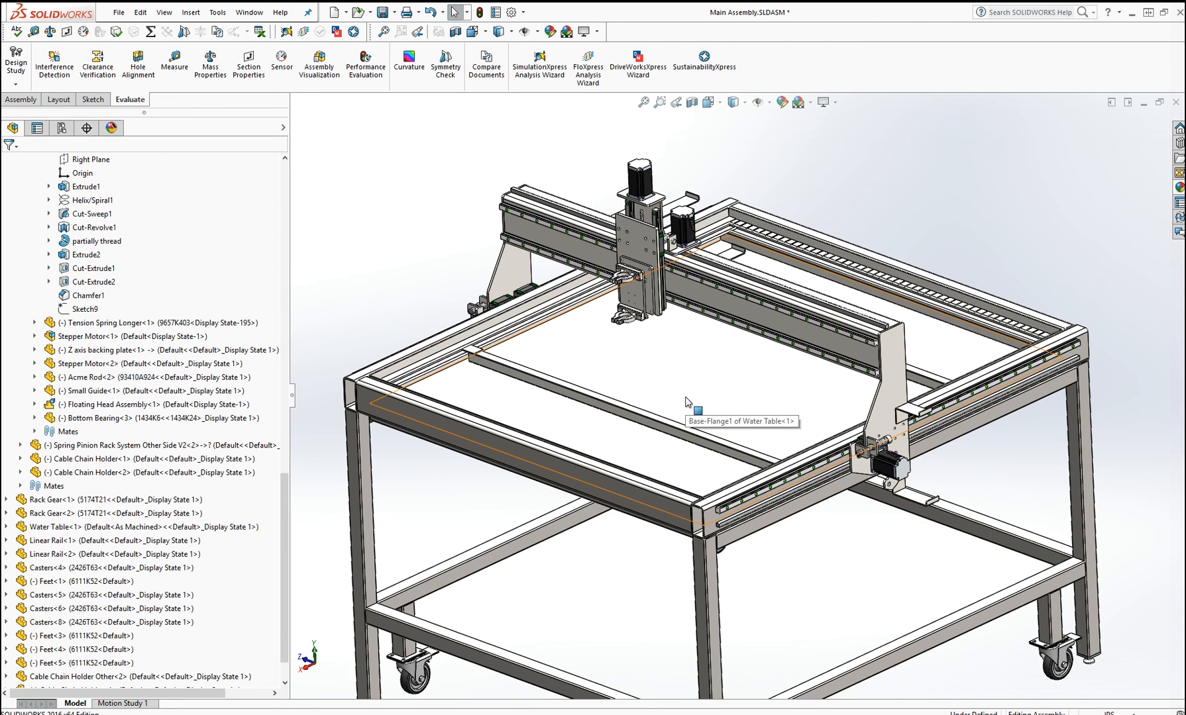
pyautogui.moveTo(789, 417)
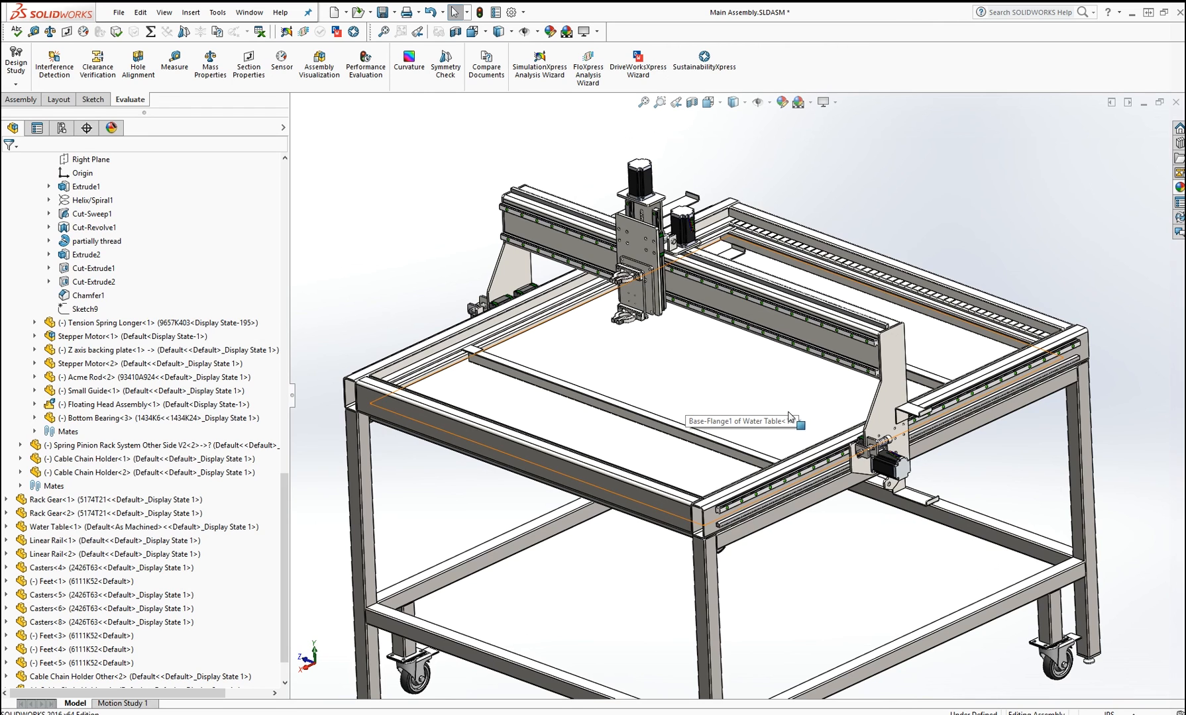
pyautogui.moveTo(779, 401)
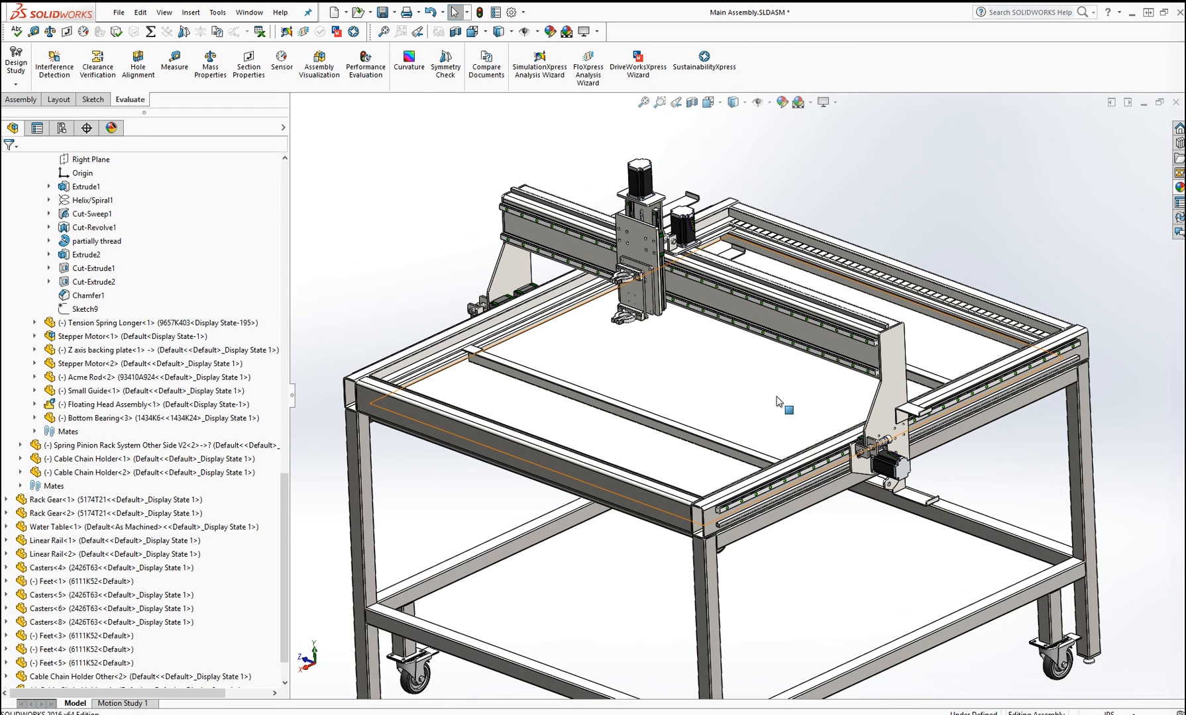
# Step: Clear the Water Table selection back in the Main Assembly
pyautogui.click(397, 300)
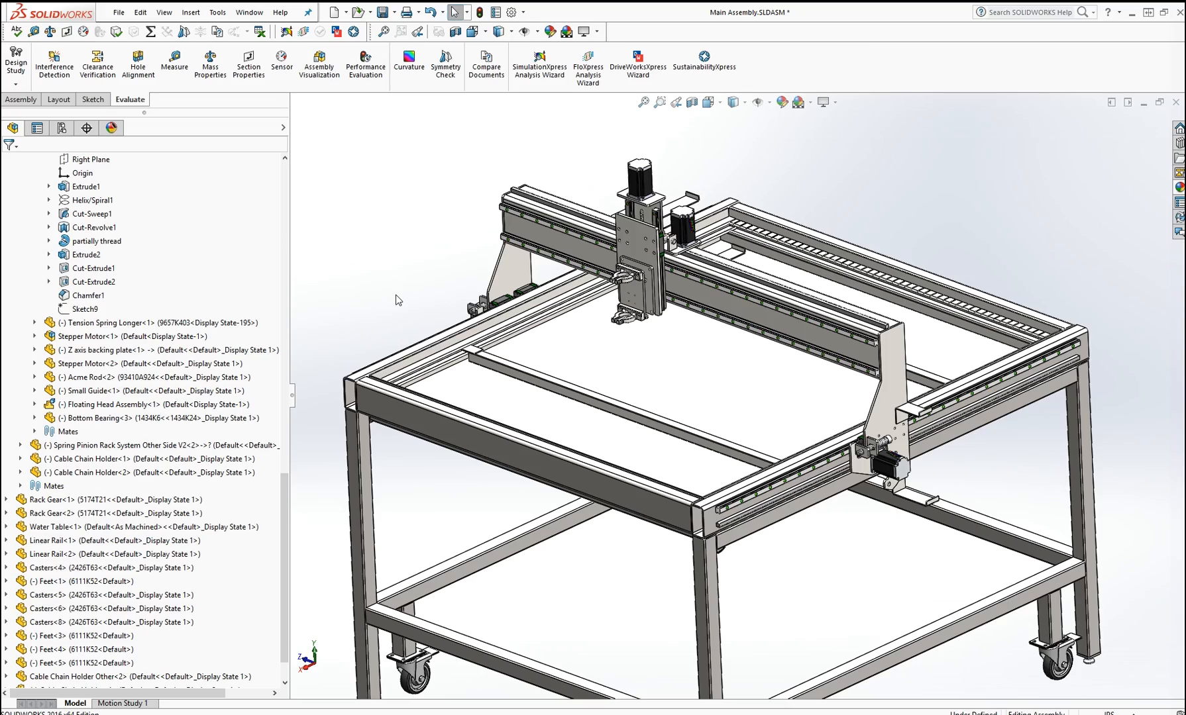